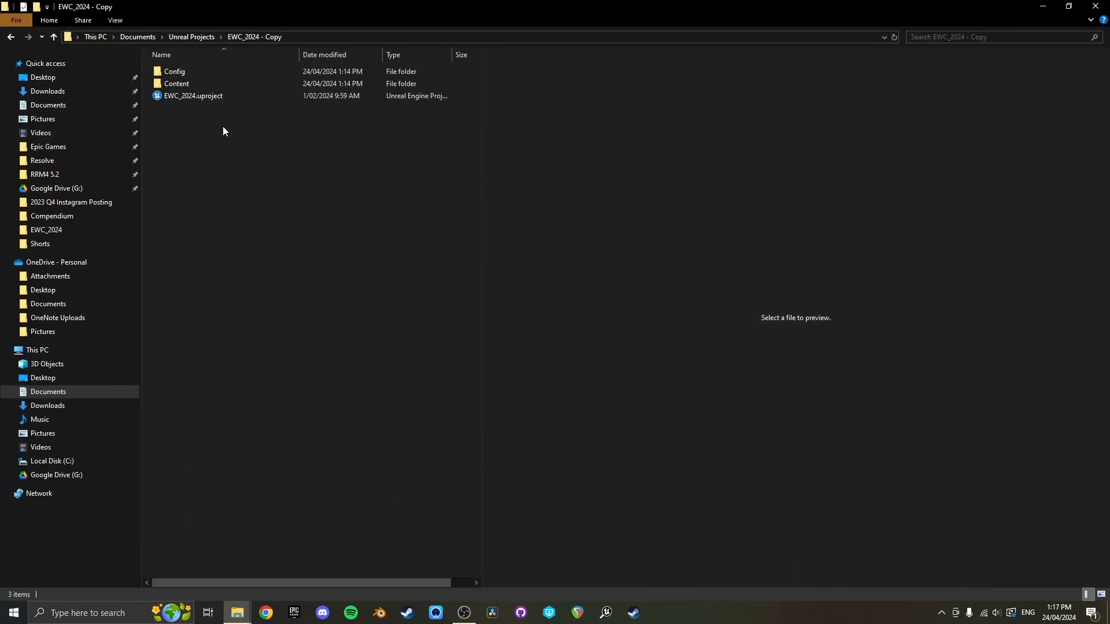
Step: Launch EWC_2024.uproject from the Documents > Unreal Projects > EWC_2024 - Copy folder
{"action": "left_click", "coordinate": [193, 95]}
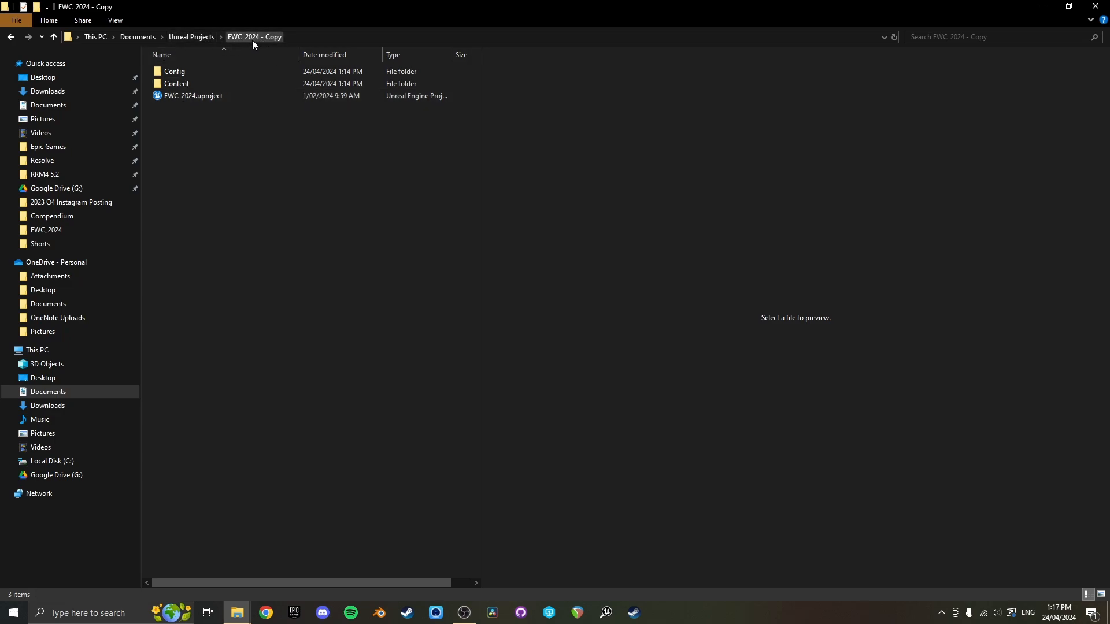
{"action": "left_click", "coordinate": [192, 96]}
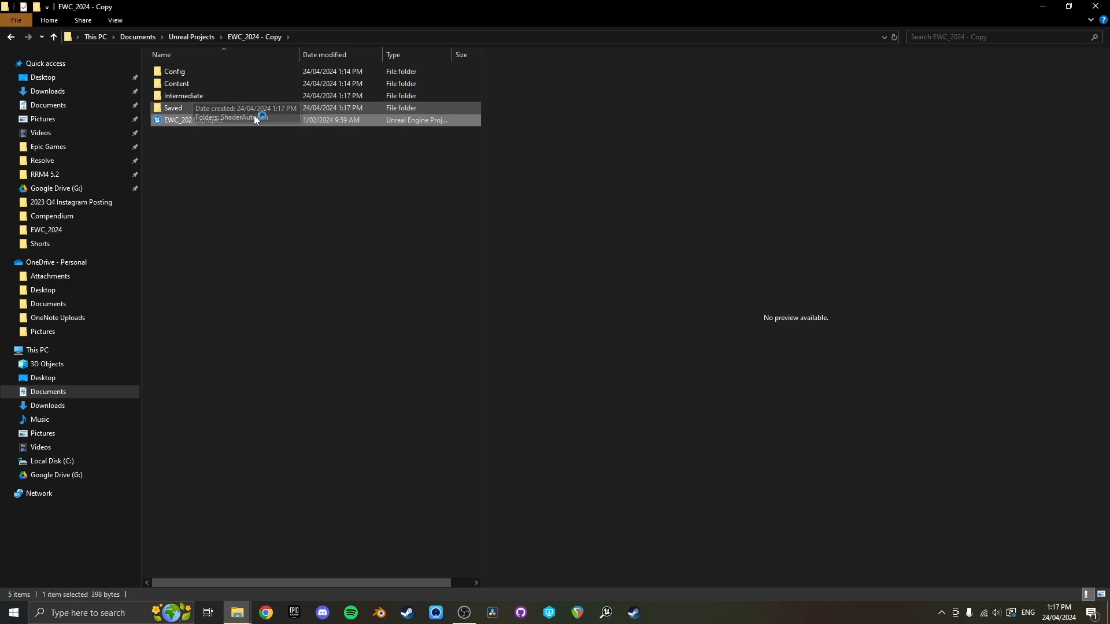
{"action": "double_click", "coordinate": [192, 120]}
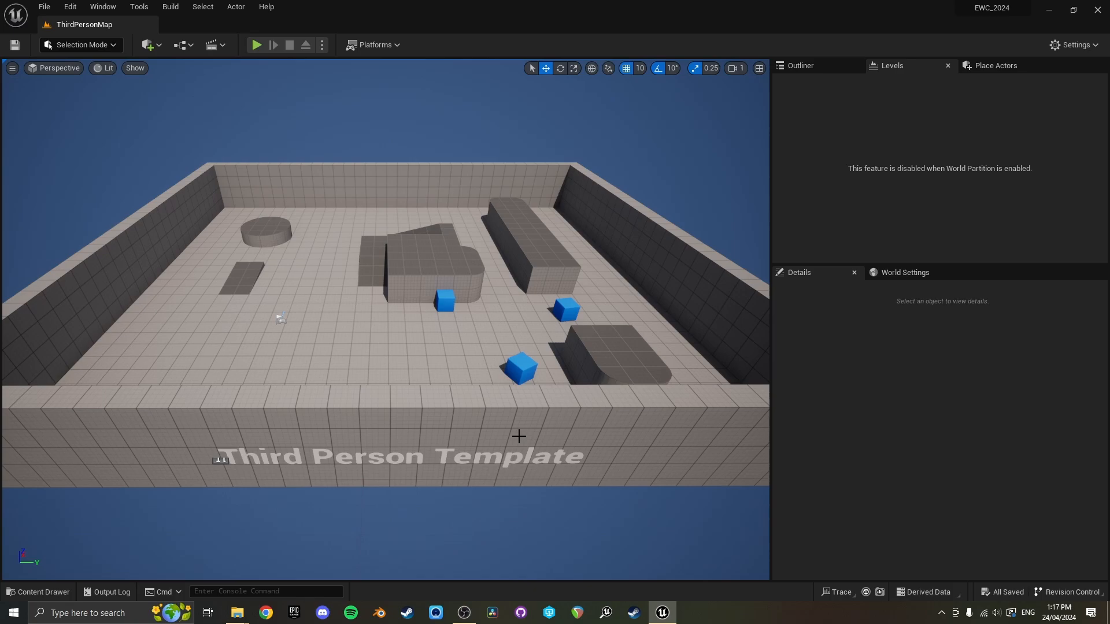
{"action": "mouse_move", "coordinate": [614, 173]}
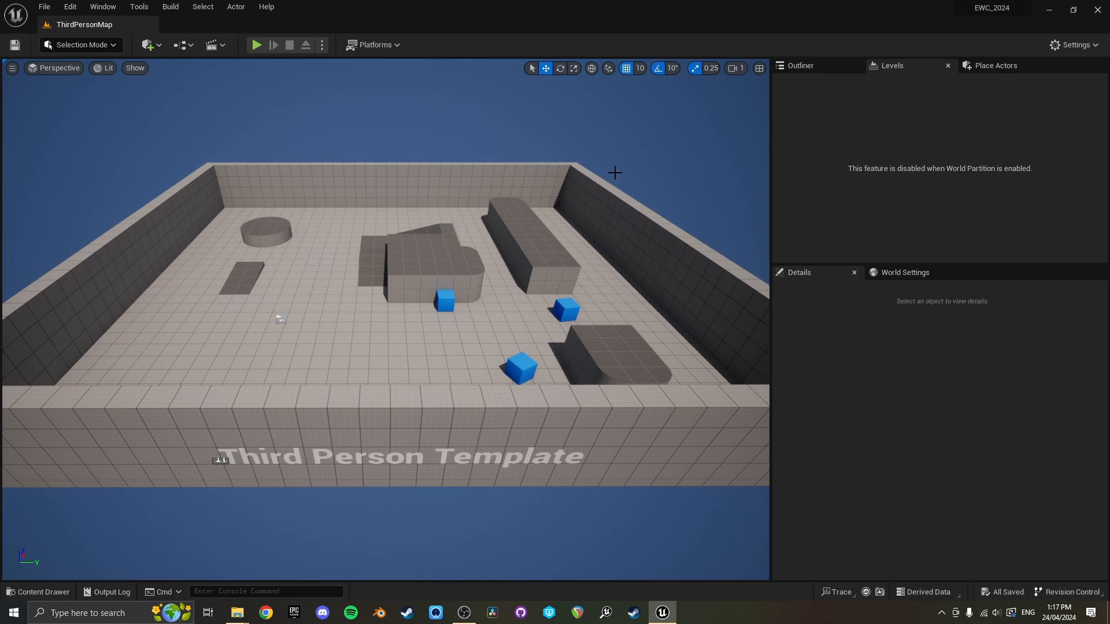
{"action": "mouse_move", "coordinate": [595, 207]}
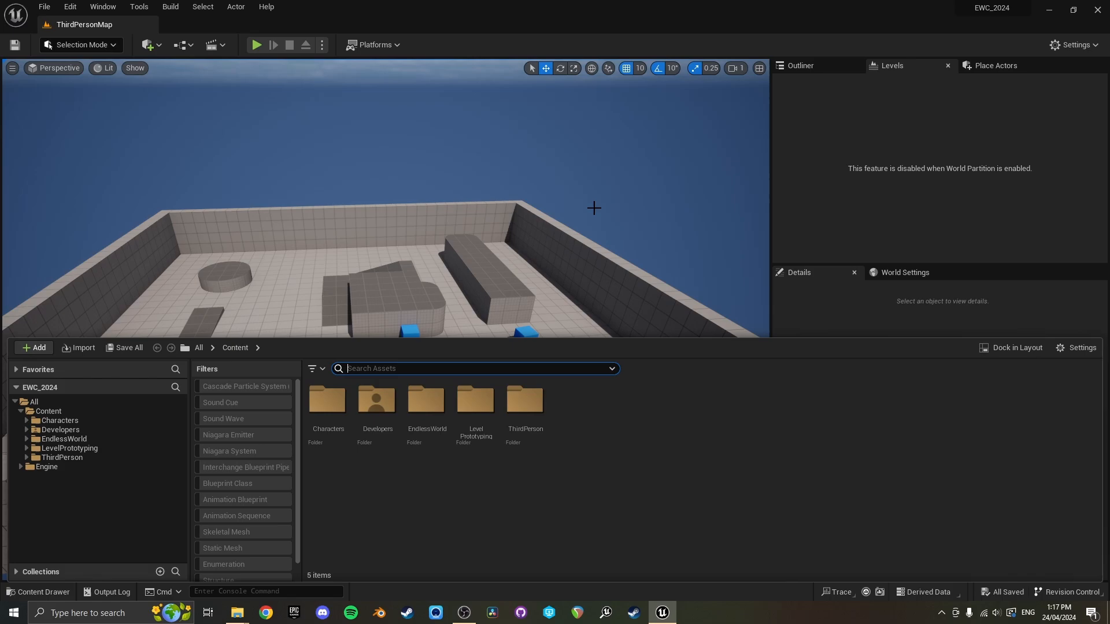
{"action": "mouse_move", "coordinate": [286, 148]}
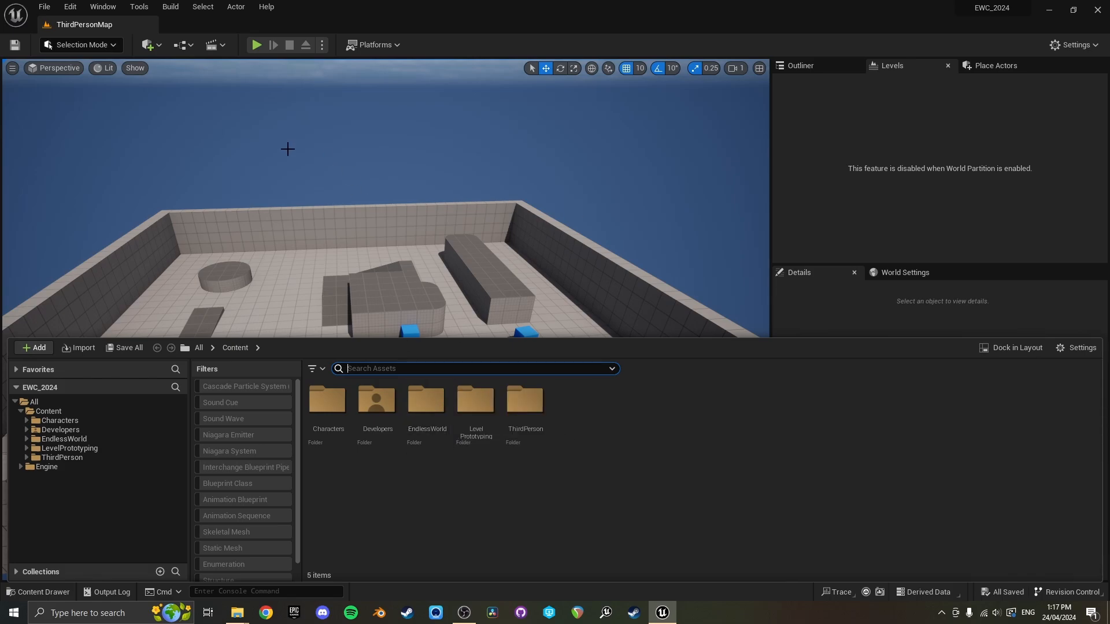
{"action": "mouse_move", "coordinate": [425, 402]}
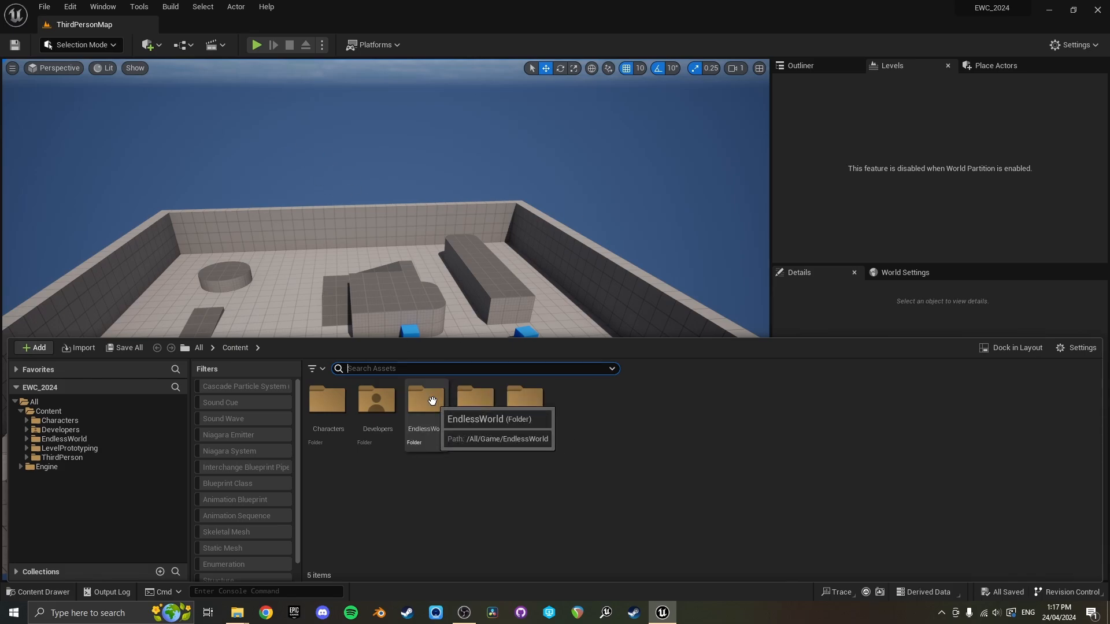
Step: Open the EndlessWorld content folder to reach the endlessWorldDemoMap level
{"action": "double_click", "coordinate": [422, 400]}
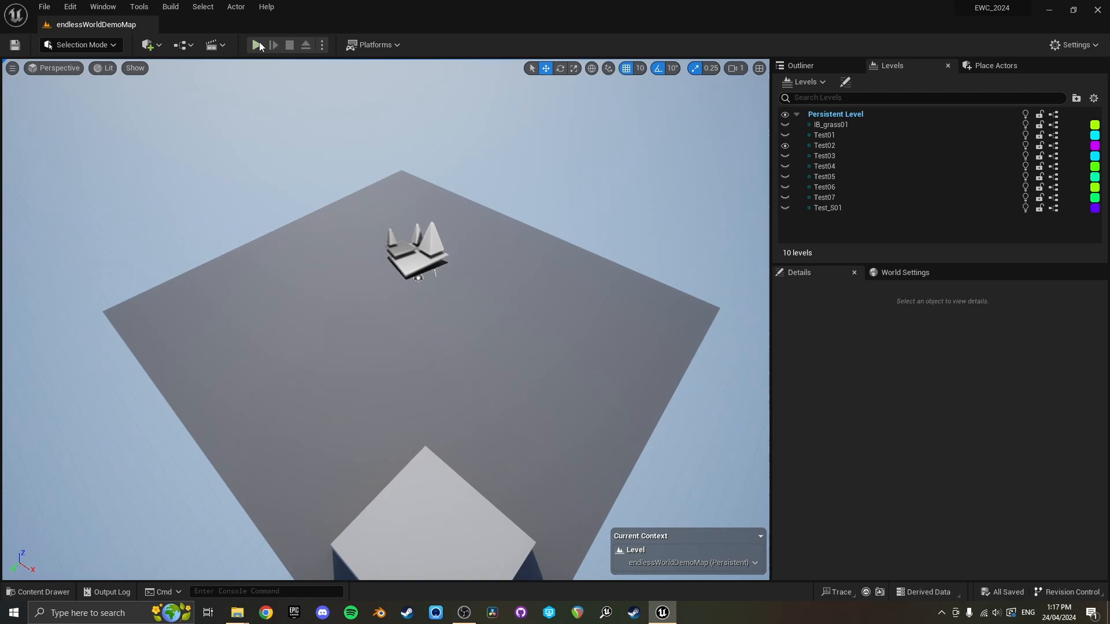
{"action": "left_click", "coordinate": [256, 45]}
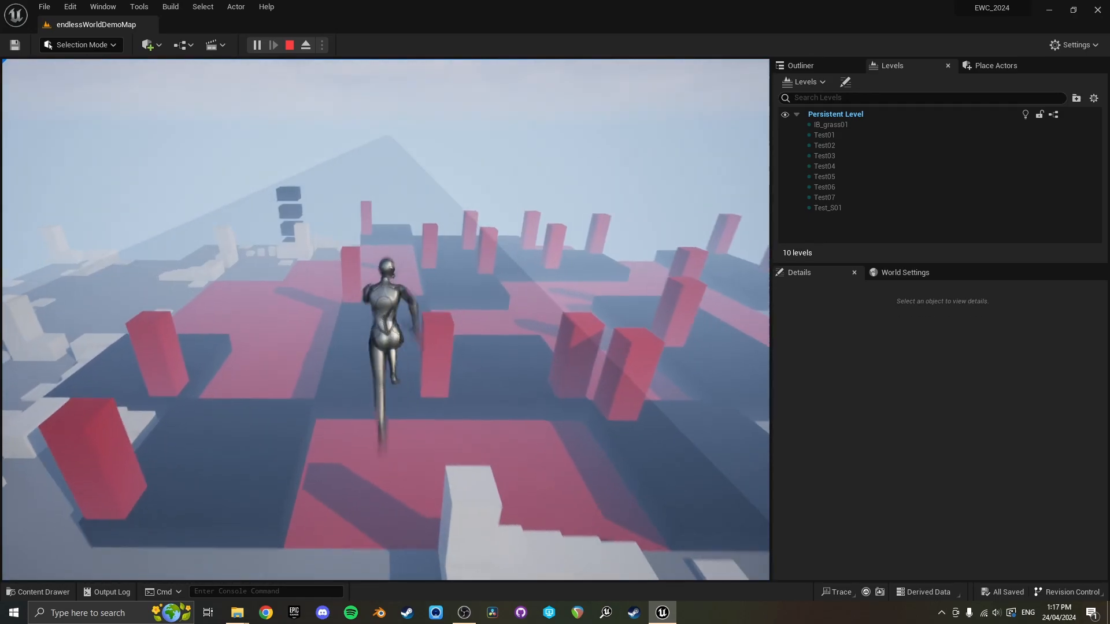
{"action": "left_click", "coordinate": [289, 44]}
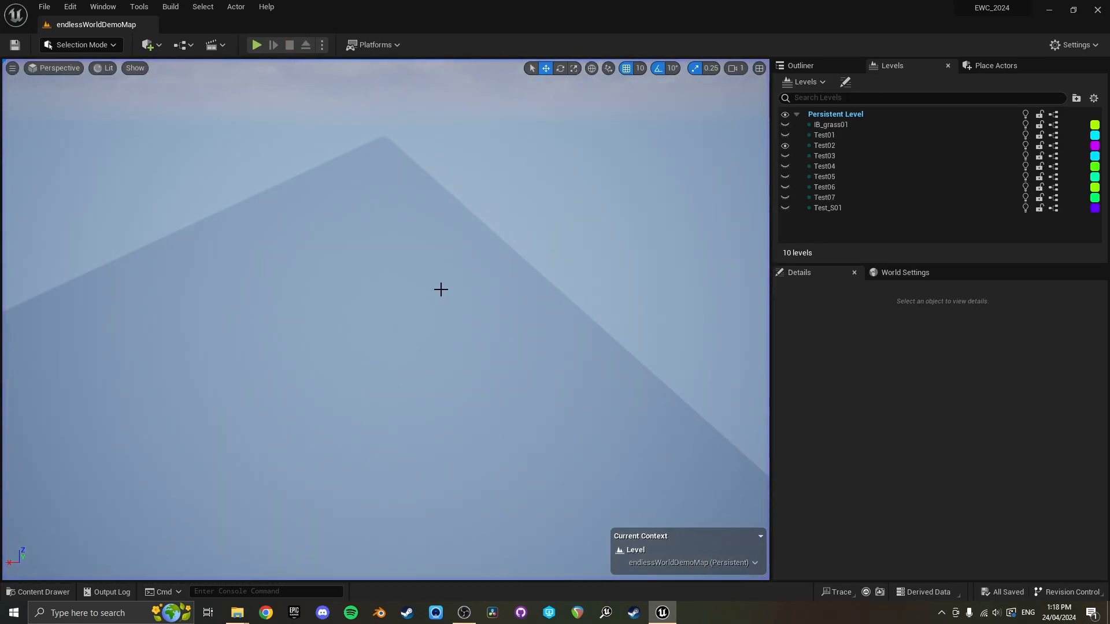
Step: Open the BPC_EWC blueprint from EndlessWorld > Blueprints in the Content Drawer
{"action": "left_click", "coordinate": [38, 592]}
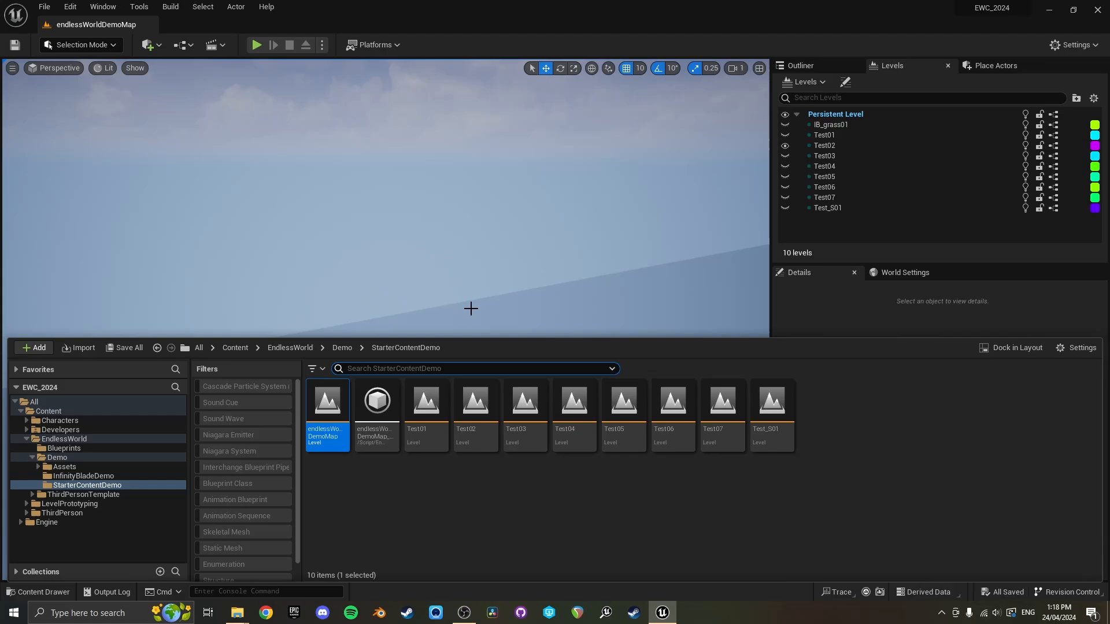
{"action": "left_click", "coordinate": [289, 348]}
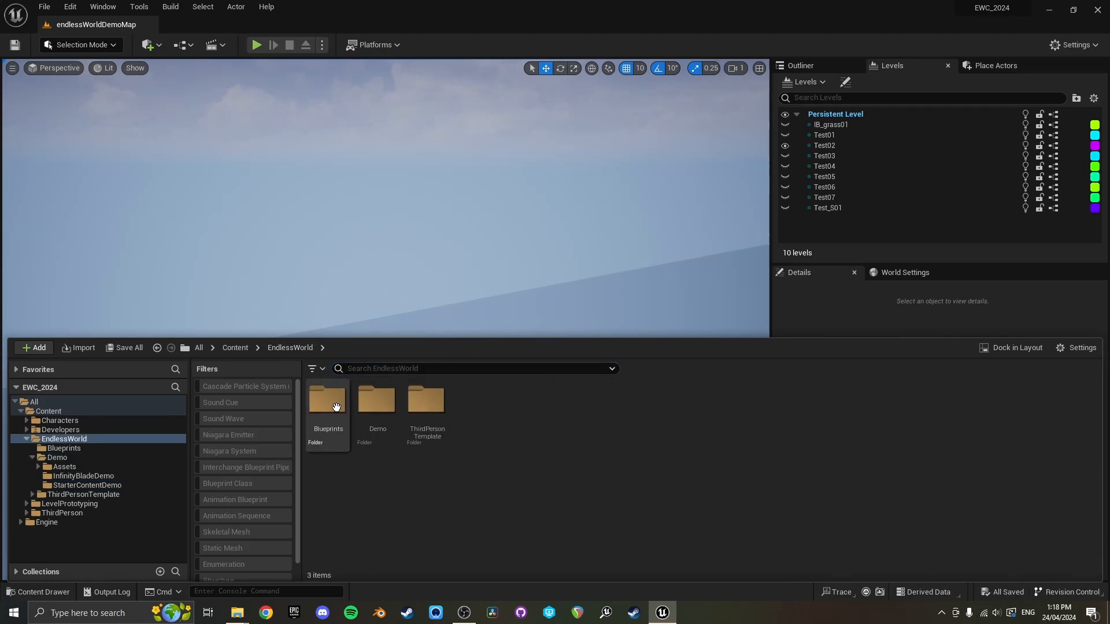
{"action": "double_click", "coordinate": [328, 401]}
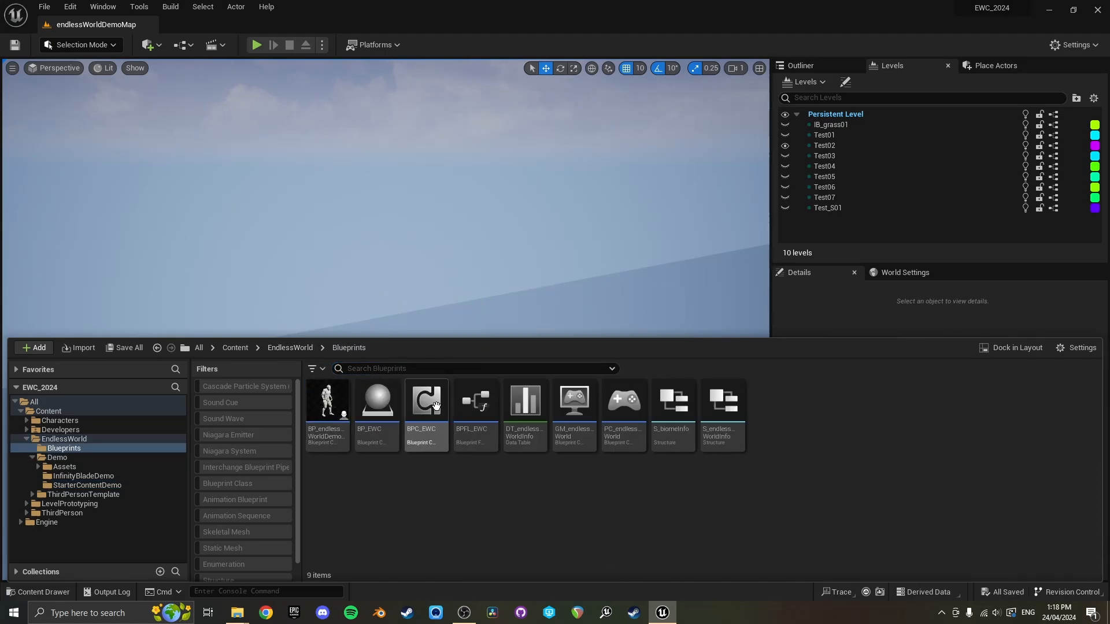
{"action": "double_click", "coordinate": [426, 400]}
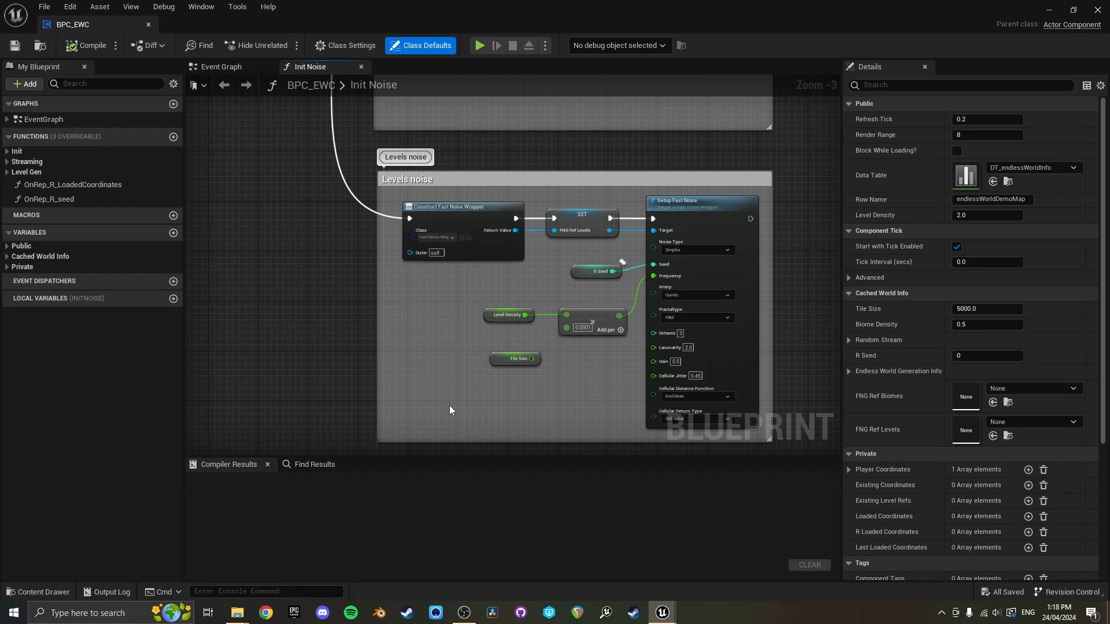
Step: Expand Level Gen and show the CL_CreateOrLoadLevelInstance function graph
{"action": "left_click", "coordinate": [221, 66]}
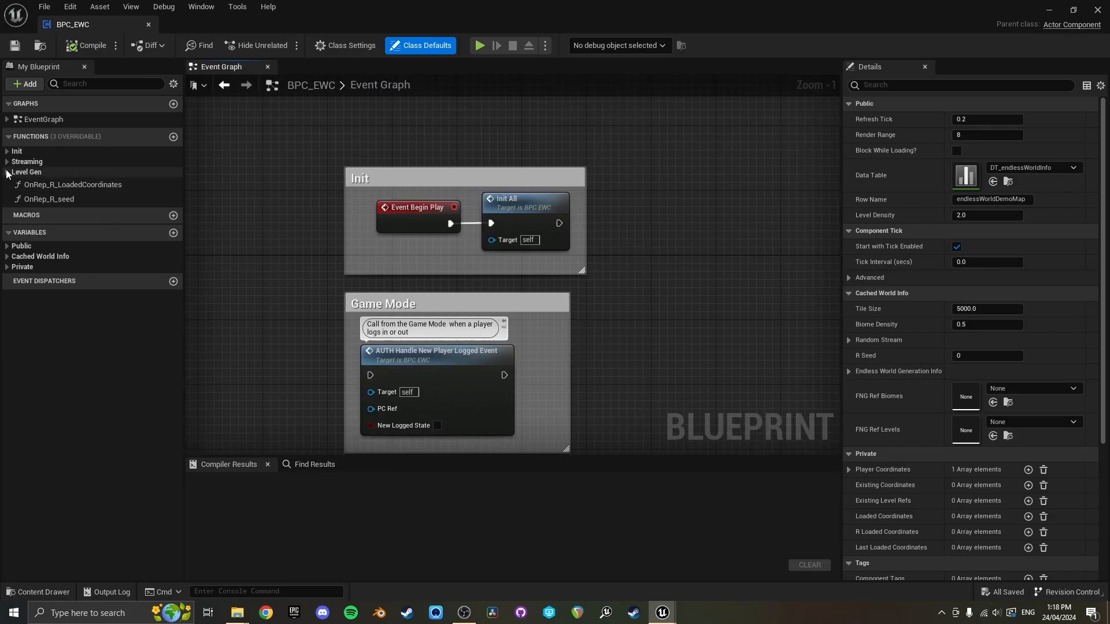
{"action": "left_click", "coordinate": [27, 171]}
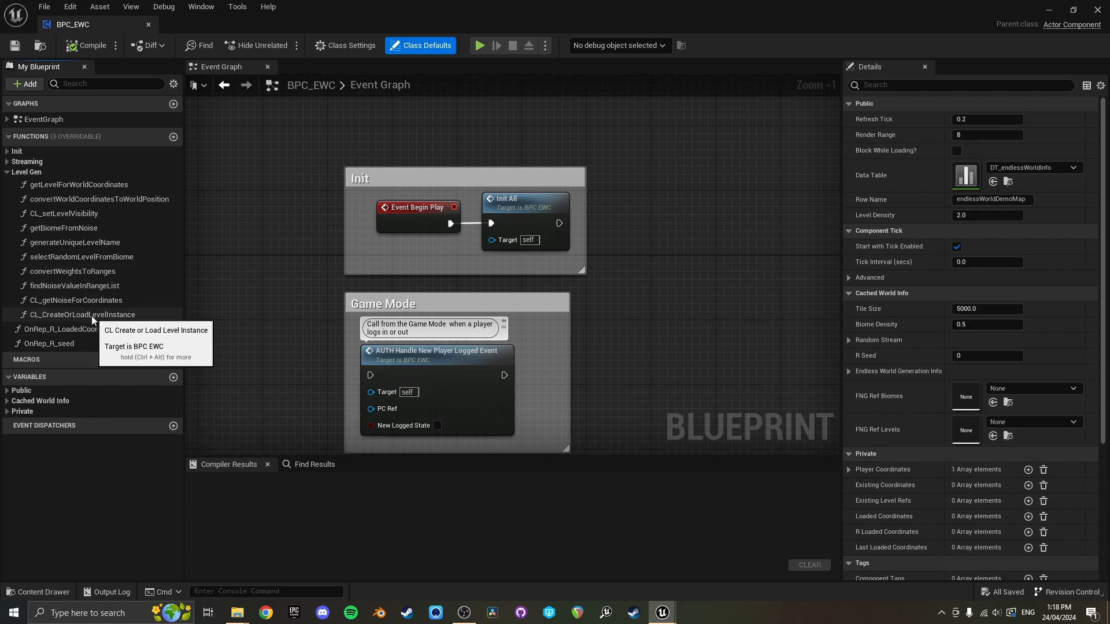
{"action": "double_click", "coordinate": [82, 315]}
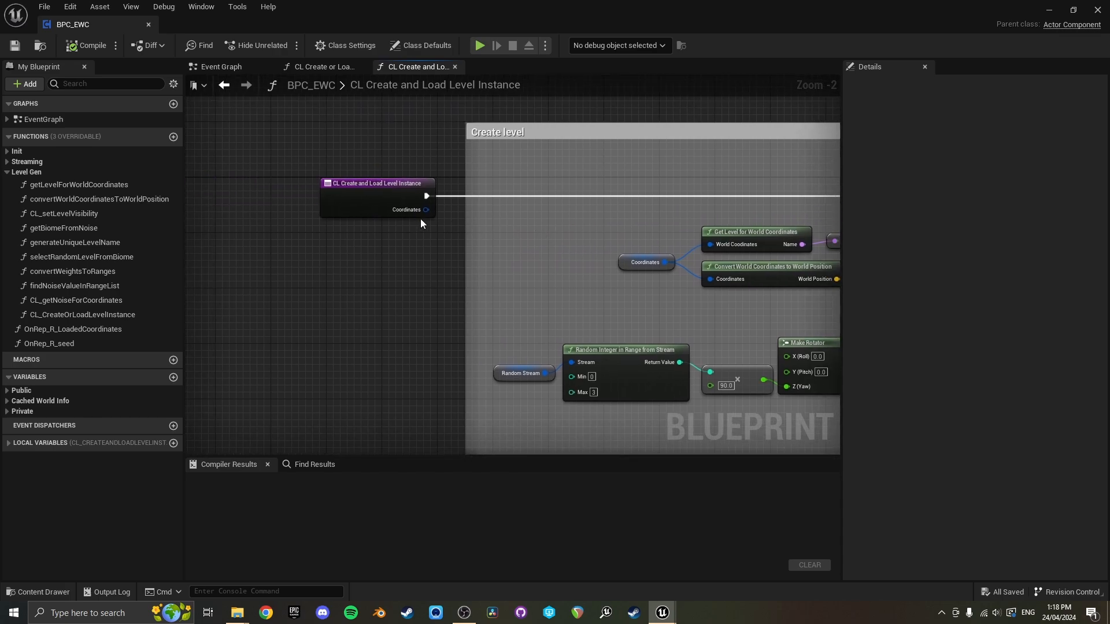
{"action": "left_click", "coordinate": [322, 67]}
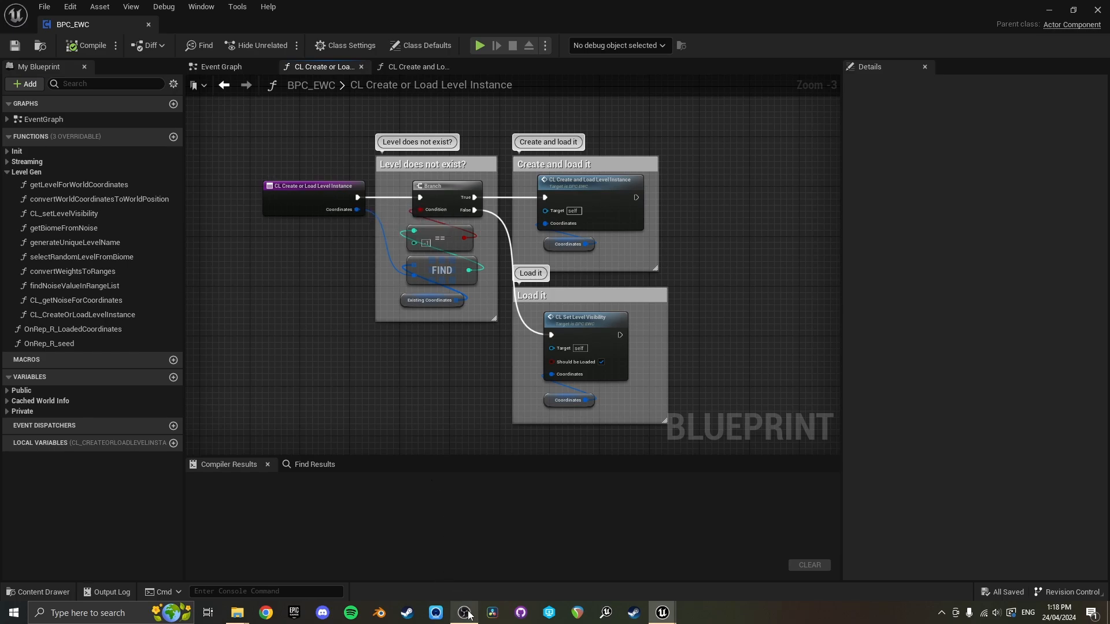
Step: Break the function's Coordinates pin into X, Y, Z with a Break IntVector node
{"action": "left_click", "coordinate": [309, 186]}
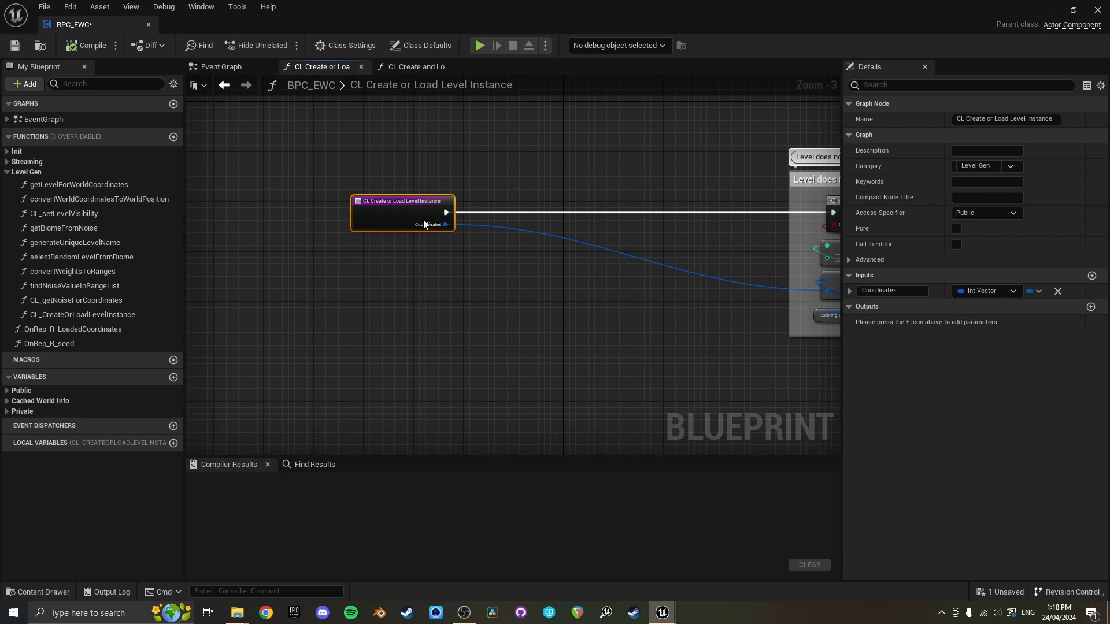
{"action": "scroll", "scroll_direction": "down", "scroll_amount": 3}
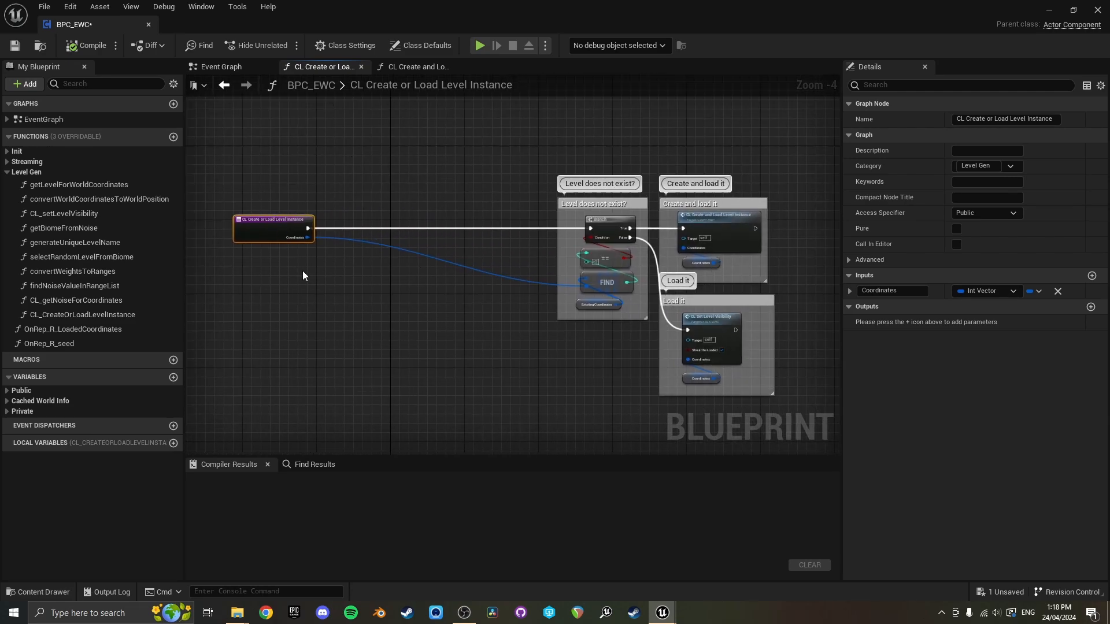
{"action": "mouse_move", "coordinate": [346, 214]}
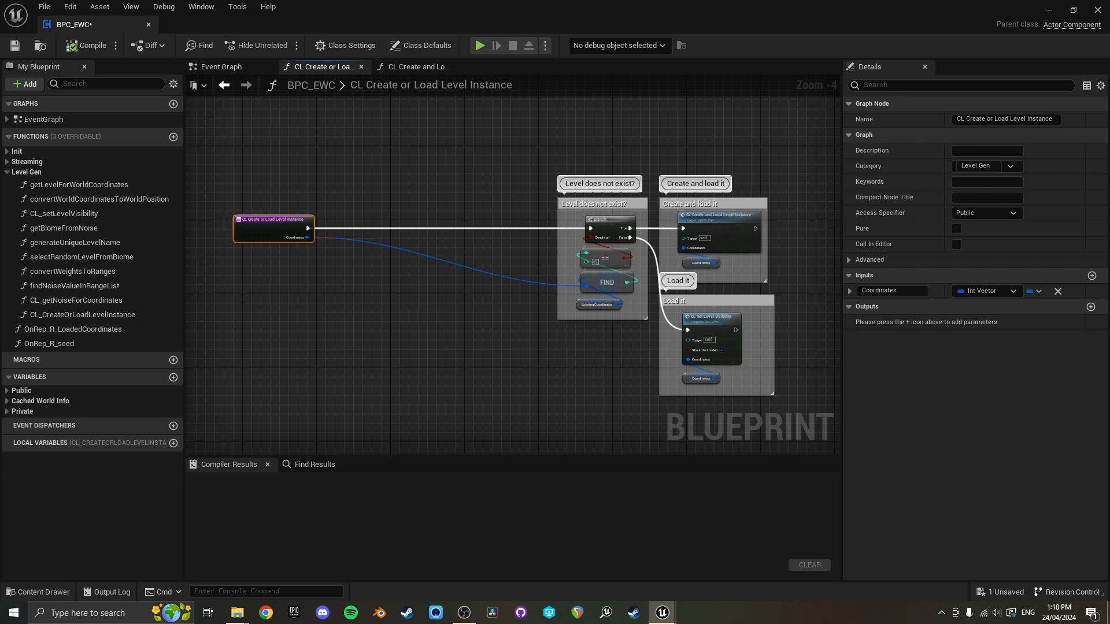
{"action": "left_click_drag", "start_coordinate": [408, 239], "coordinate": [447, 319]}
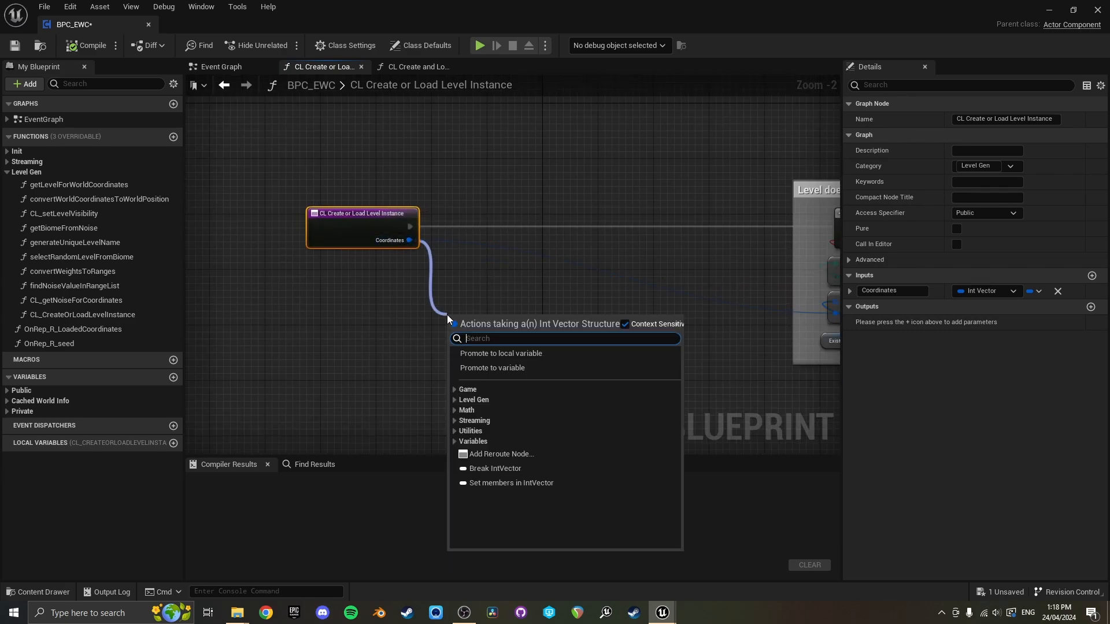
{"action": "left_click", "coordinate": [494, 468]}
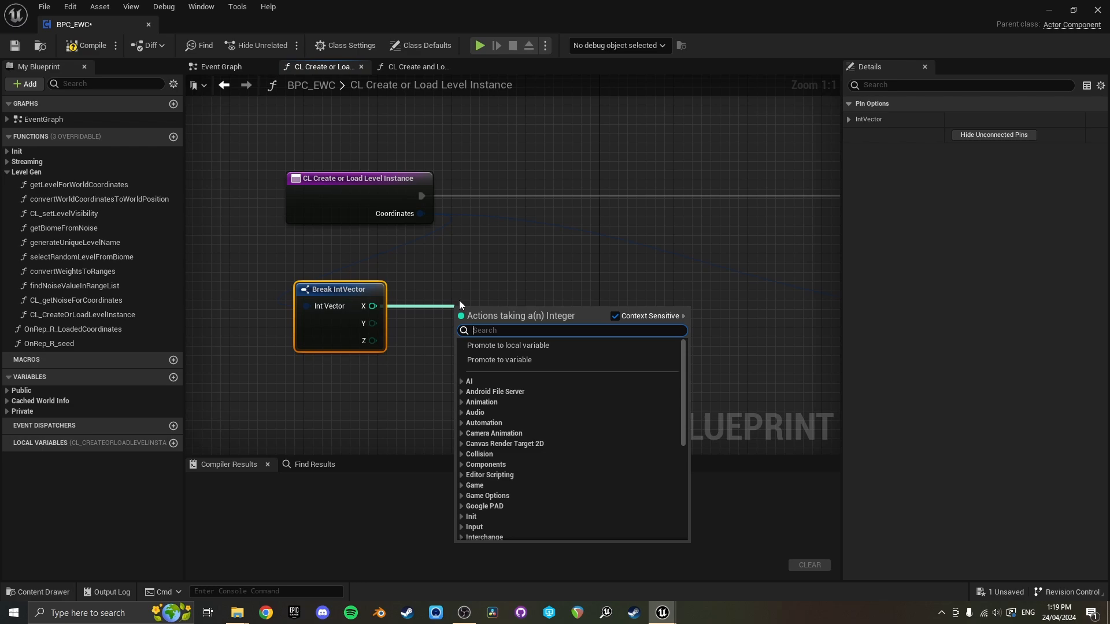
Step: Add an In Range (Integer) check on X with Min -3 and Max 3
{"action": "type", "text": "graet"}
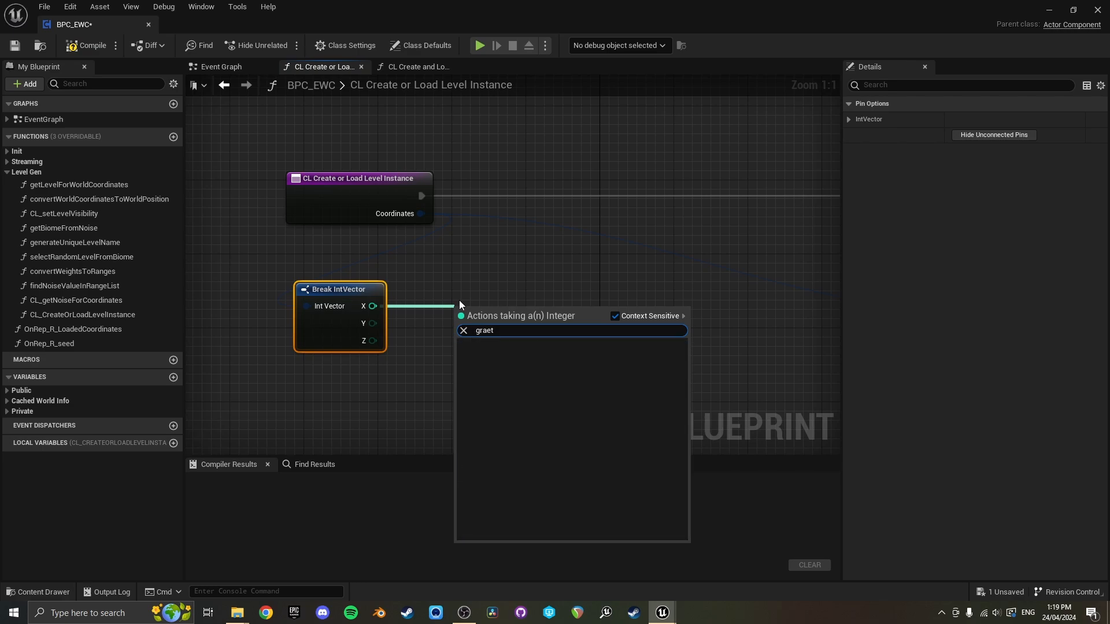
{"action": "type", "text": "within"}
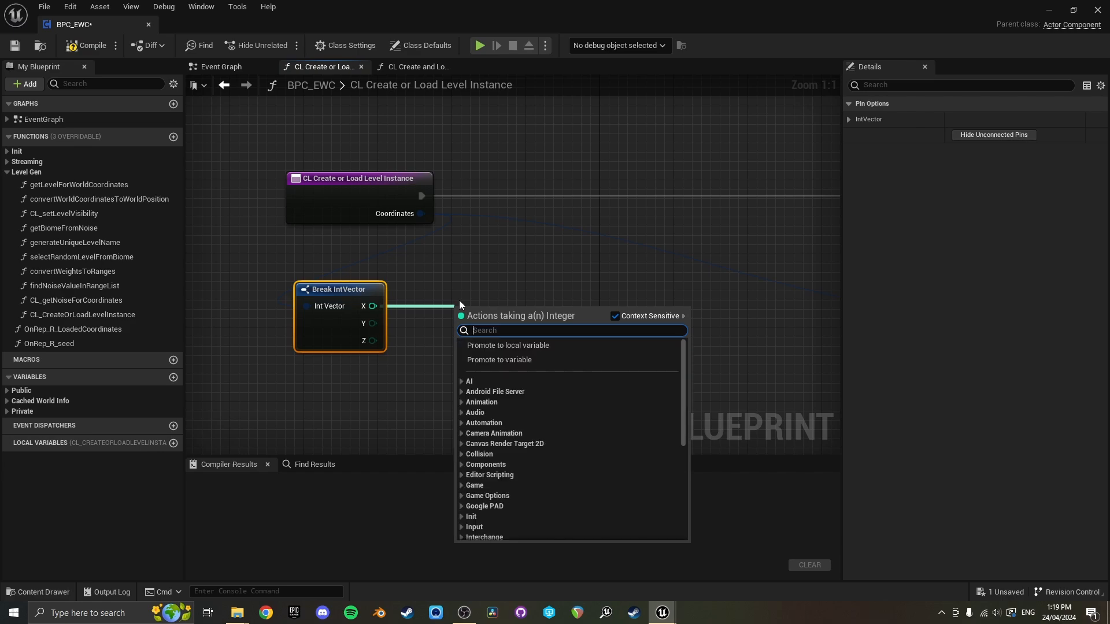
{"action": "type", "text": "rqan"}
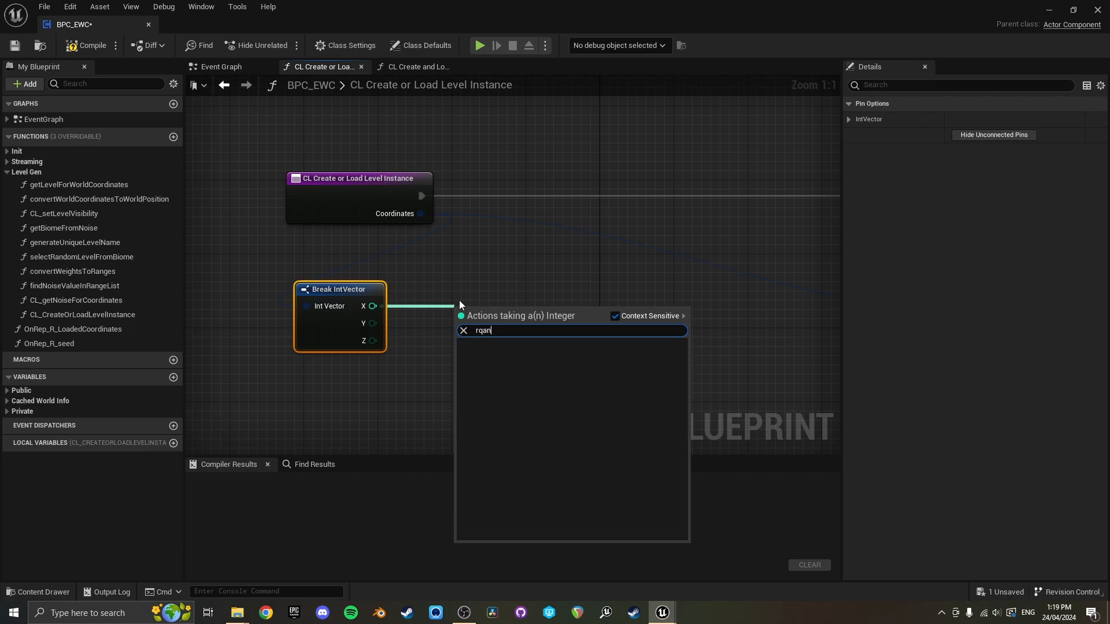
{"action": "type", "text": "rn"}
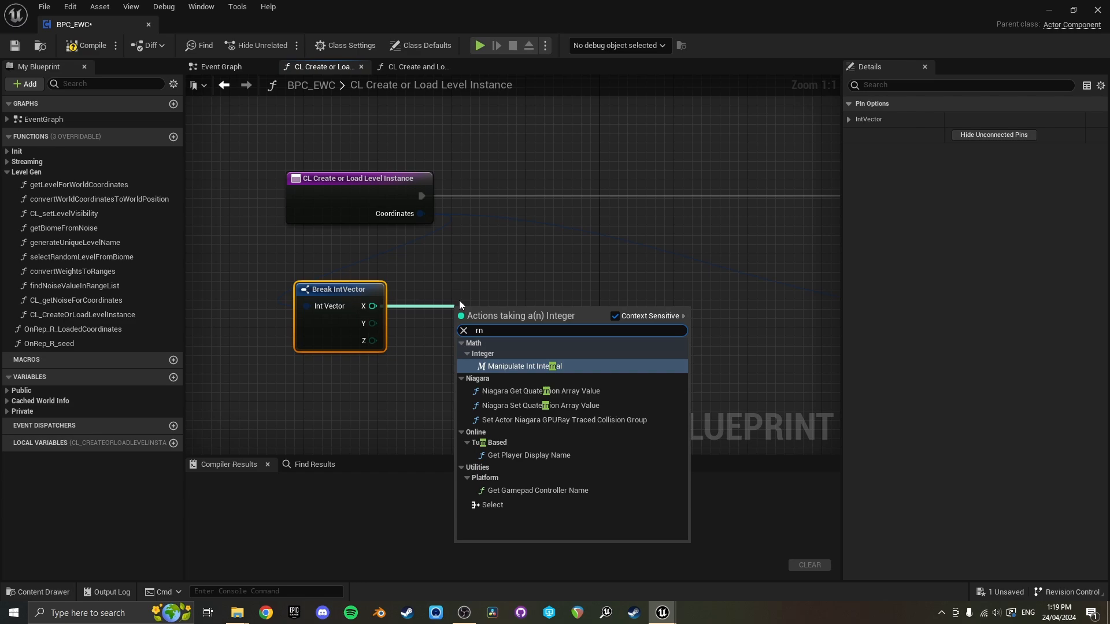
{"action": "type", "text": "range"}
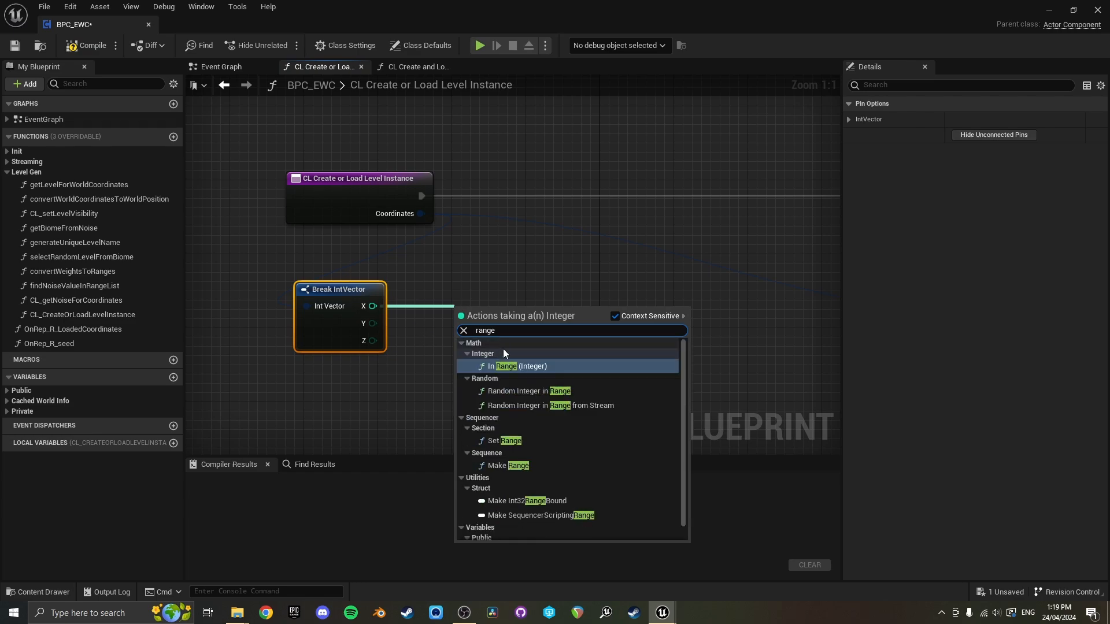
{"action": "left_click", "coordinate": [513, 366]}
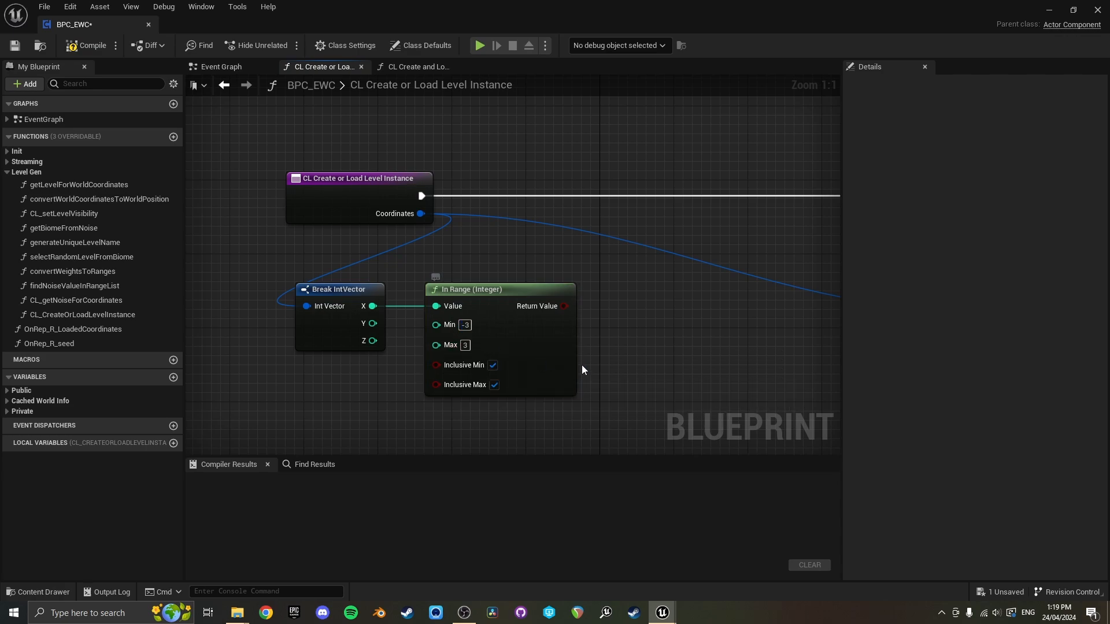
Step: Add a matching -3 to 3 check on Y and AND both range results
{"action": "scroll", "scroll_direction": "down", "scroll_amount": 3}
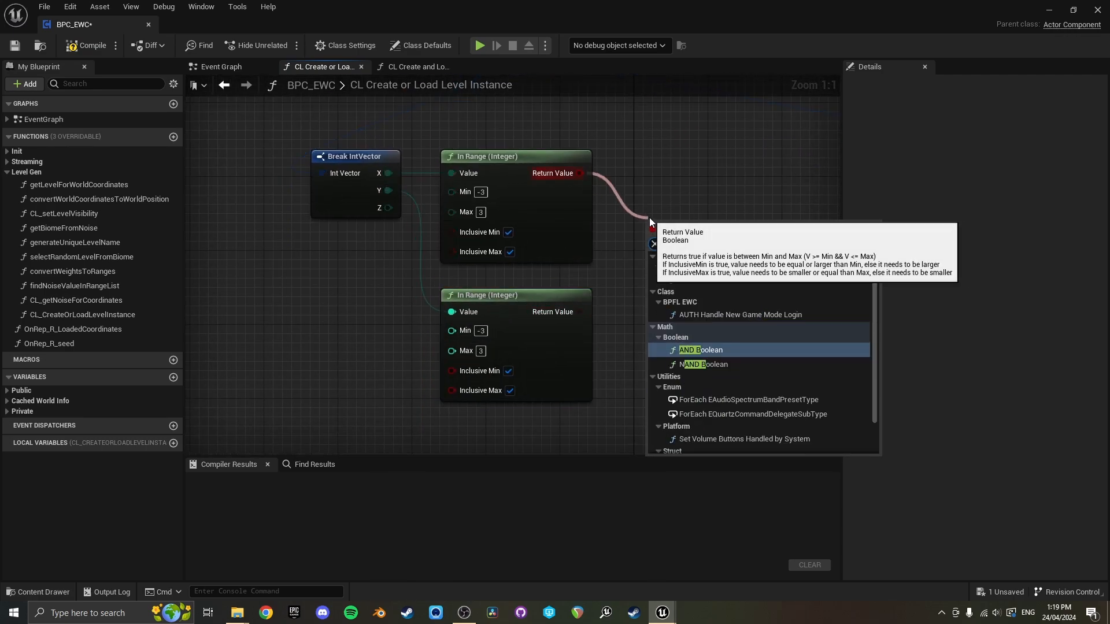
{"action": "left_click", "coordinate": [700, 350]}
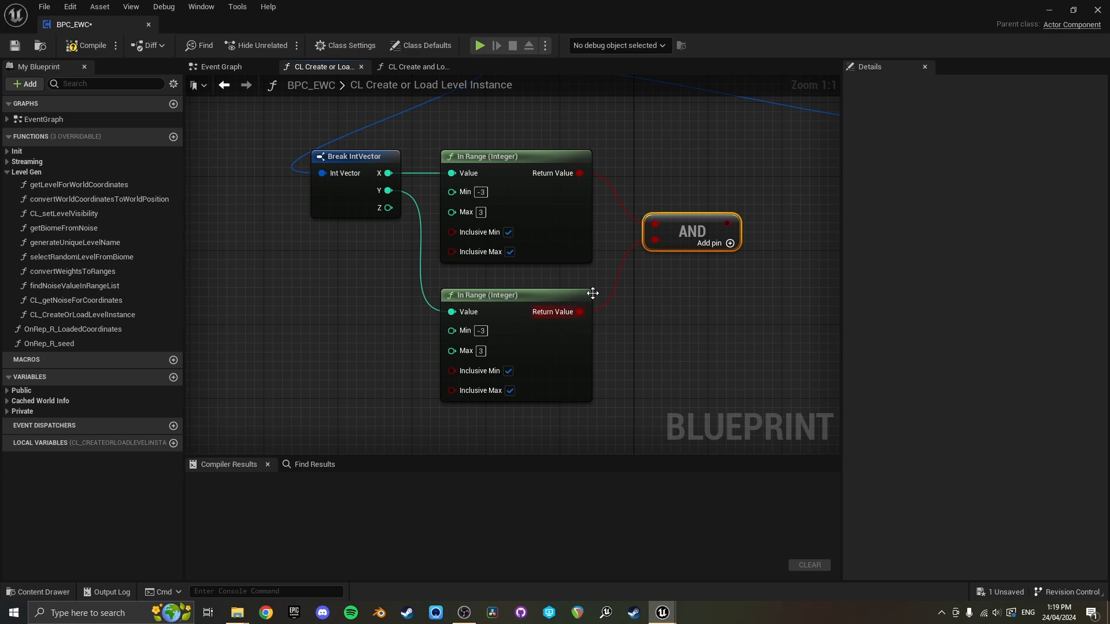
{"action": "scroll", "scroll_direction": "down", "scroll_amount": 3}
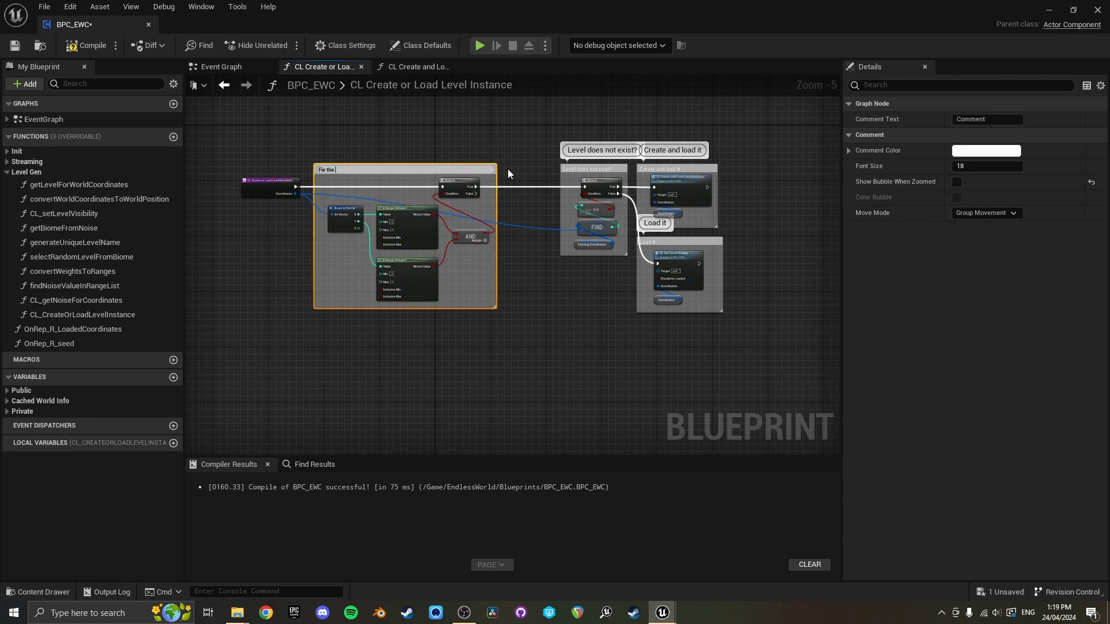
Step: Title the comment 'Fix the map size finite' and enable Show Bubble When Zoomed
{"action": "type", "text": "Fix the map size"}
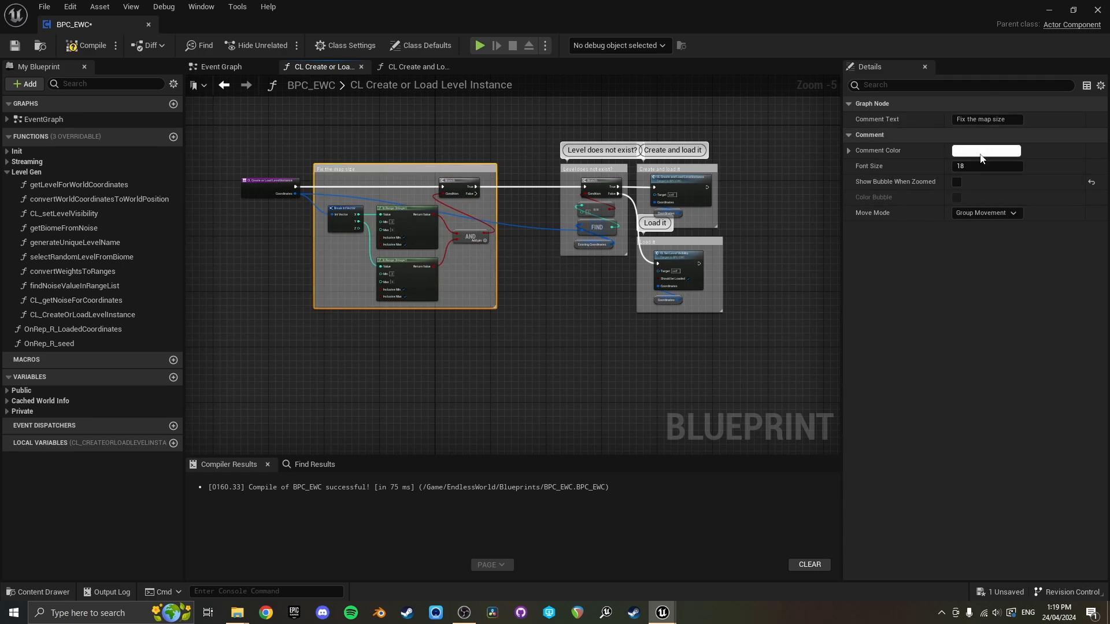
{"action": "left_click", "coordinate": [956, 182]}
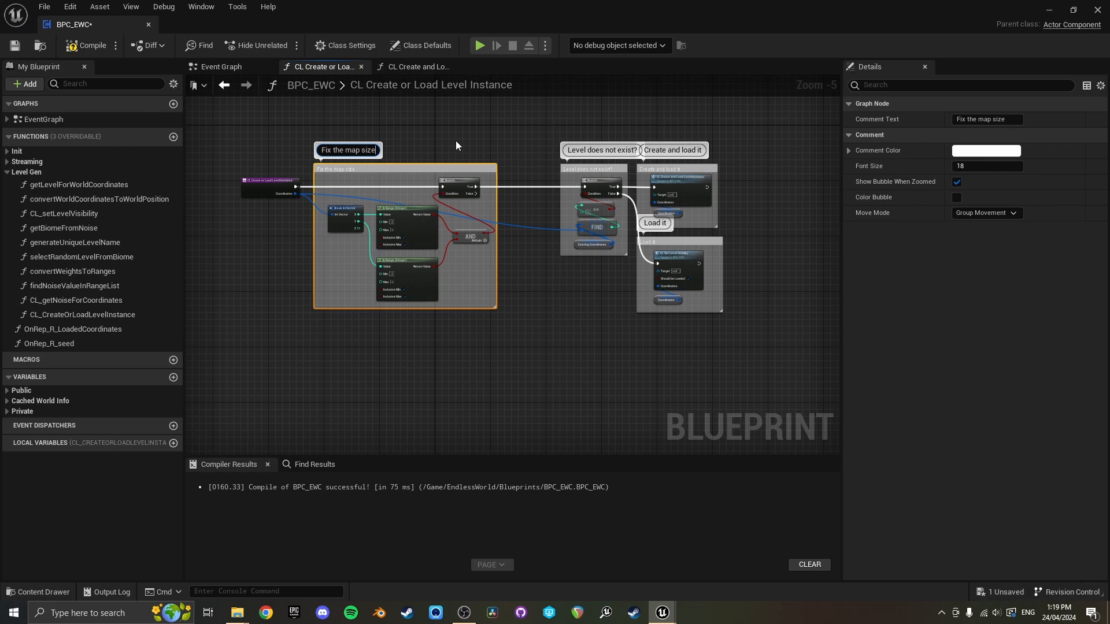
{"action": "type", "text": "finite"}
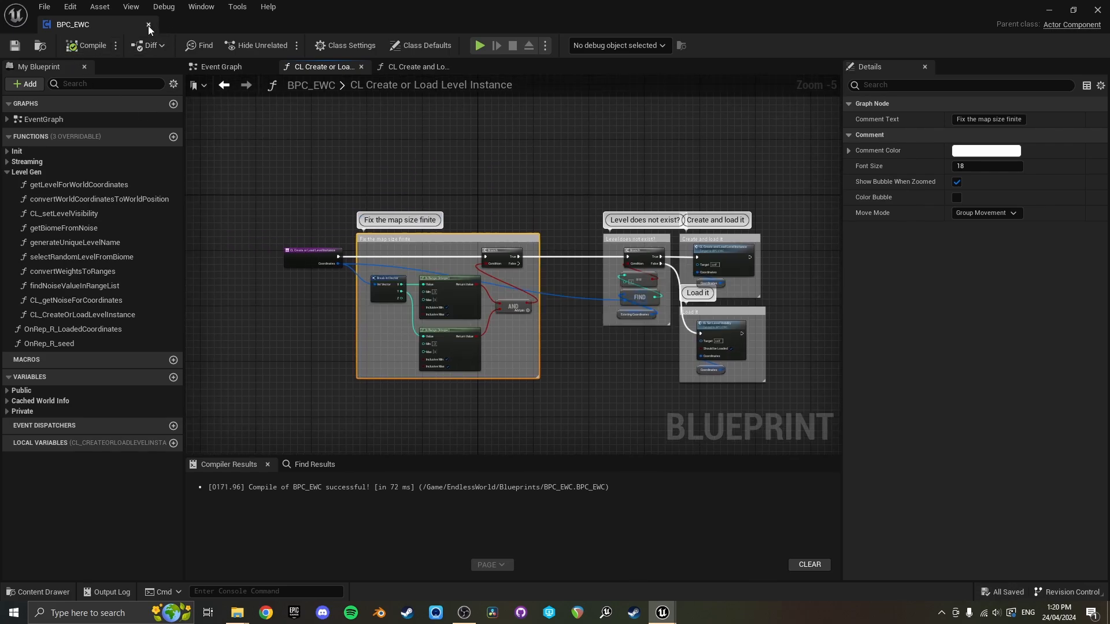
Step: Close BPC_EWC and play-test the demo map in a New Editor Window (PIE)
{"action": "left_click", "coordinate": [149, 29]}
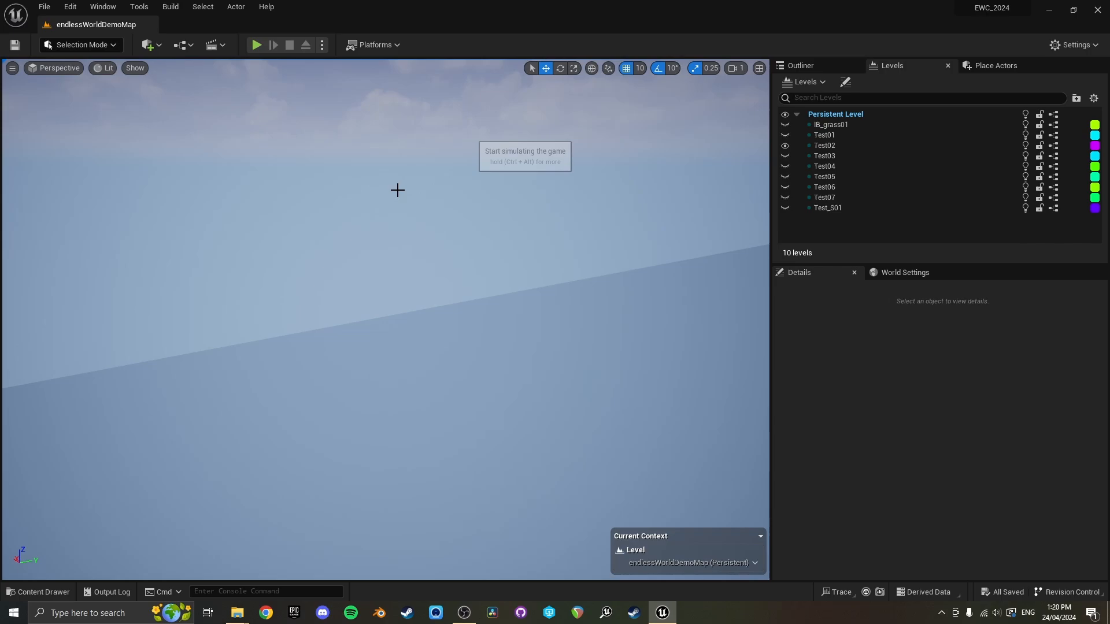
{"action": "left_click", "coordinate": [255, 44]}
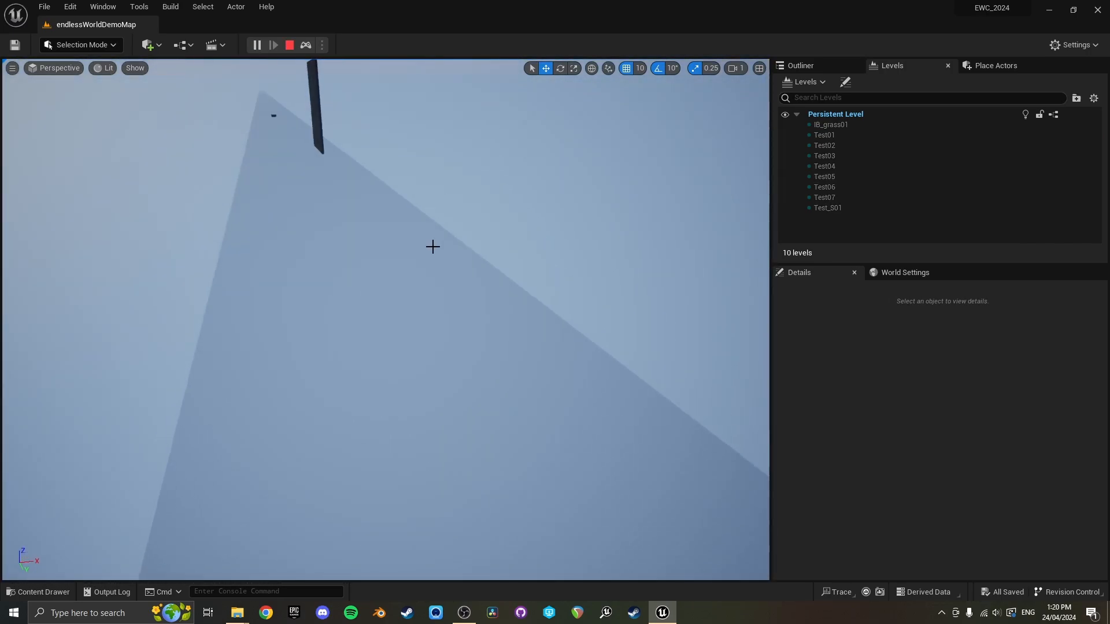
{"action": "left_click", "coordinate": [321, 44]}
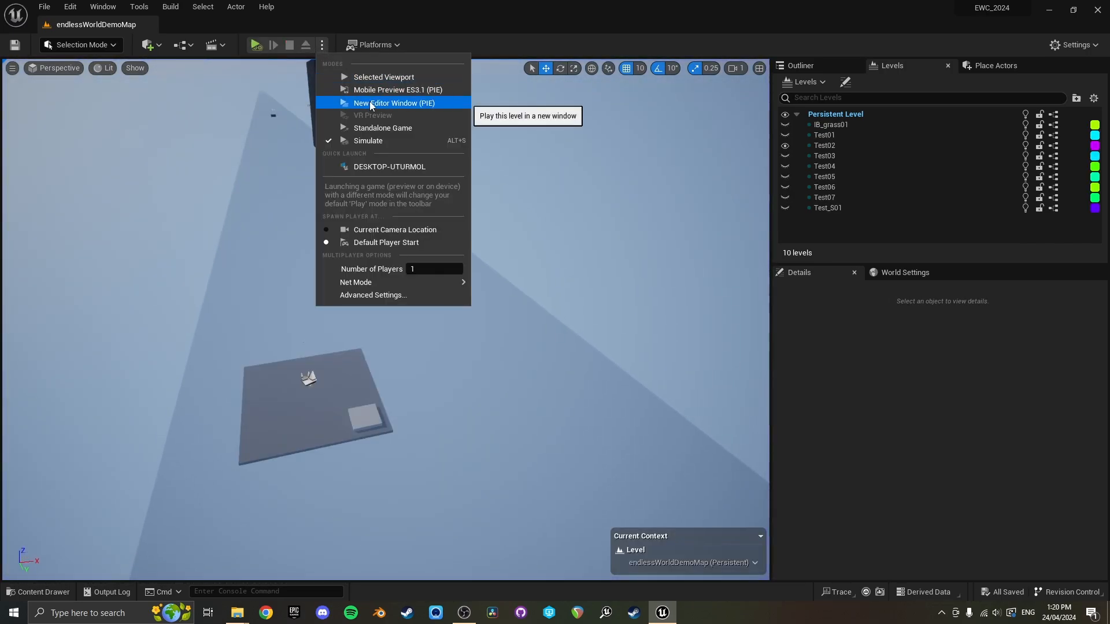
{"action": "left_click", "coordinate": [394, 103]}
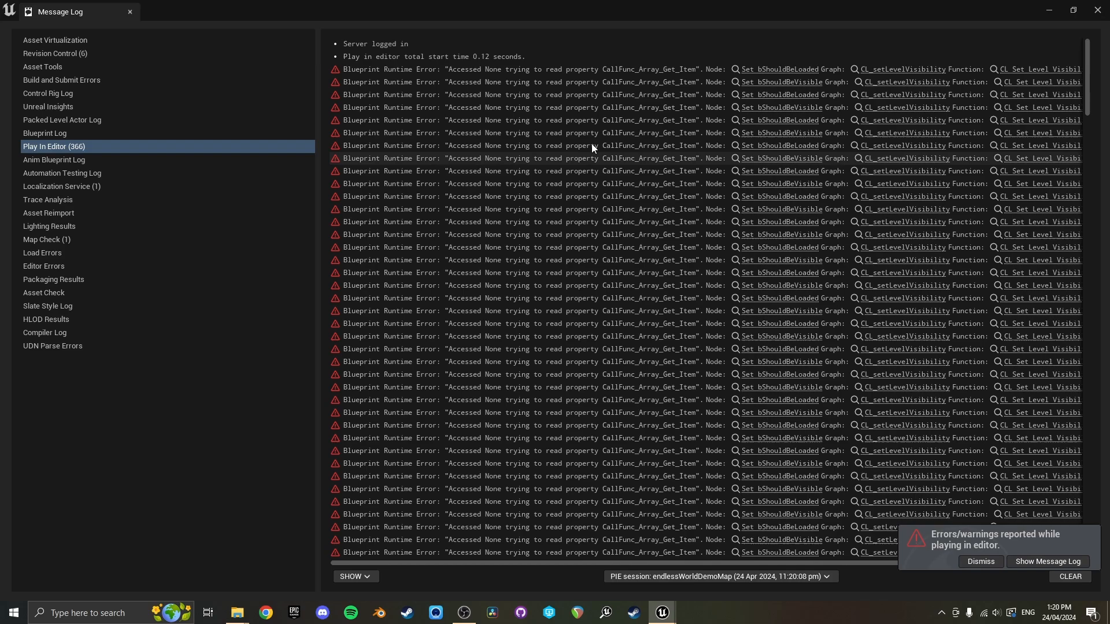
{"action": "mouse_move", "coordinate": [701, 211]}
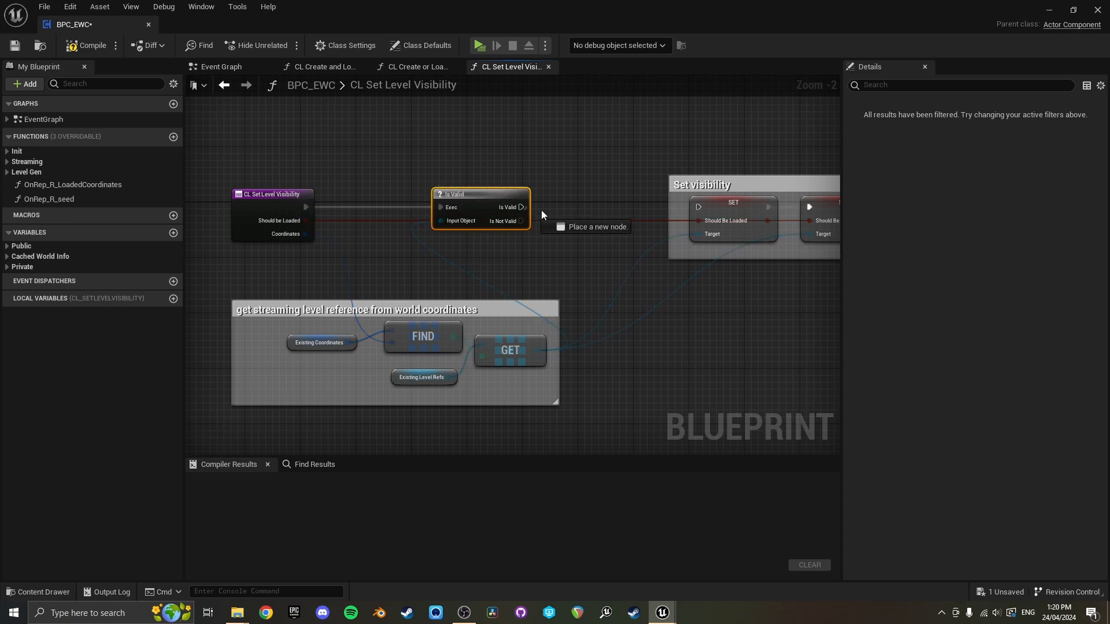
Step: Run and end another separate-window play test, then open the Content Drawer
{"action": "left_click", "coordinate": [91, 45]}
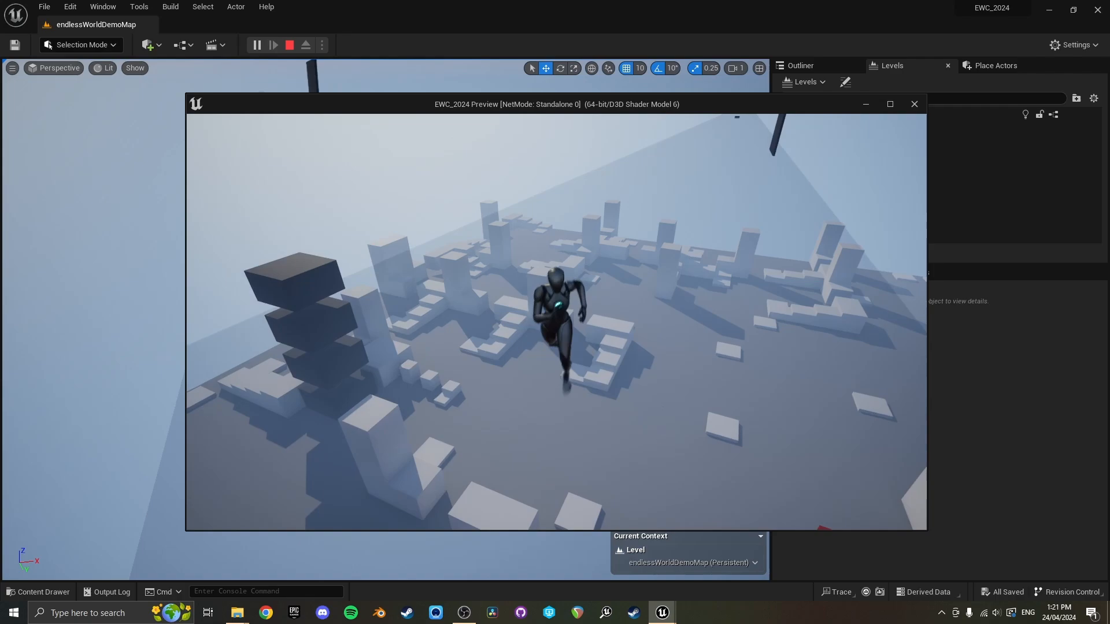
{"action": "left_click", "coordinate": [289, 44]}
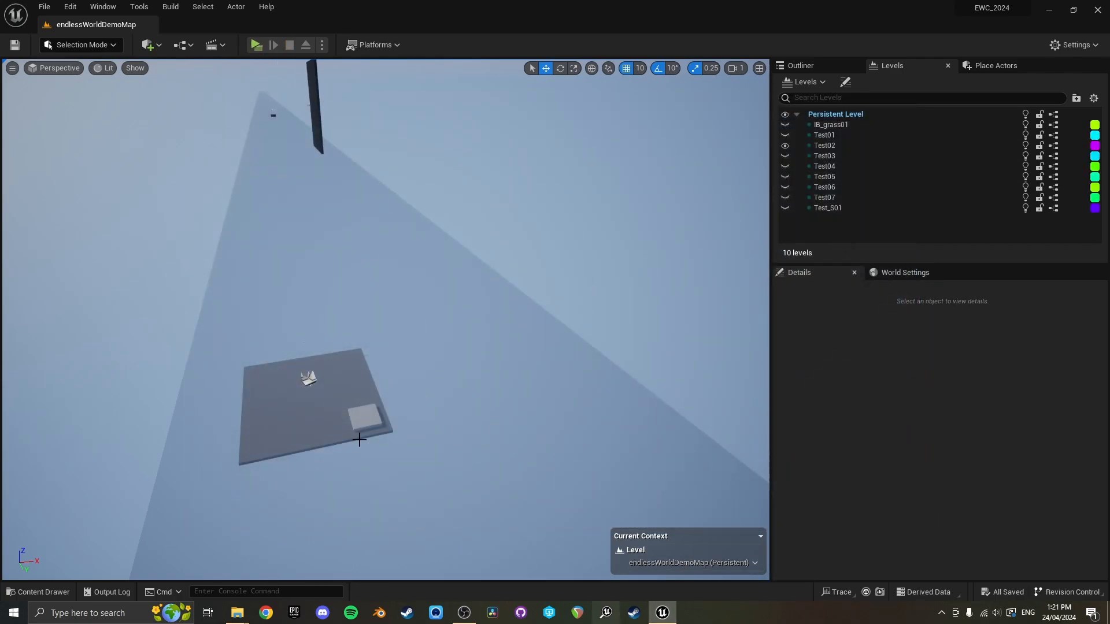
{"action": "left_click", "coordinate": [38, 592]}
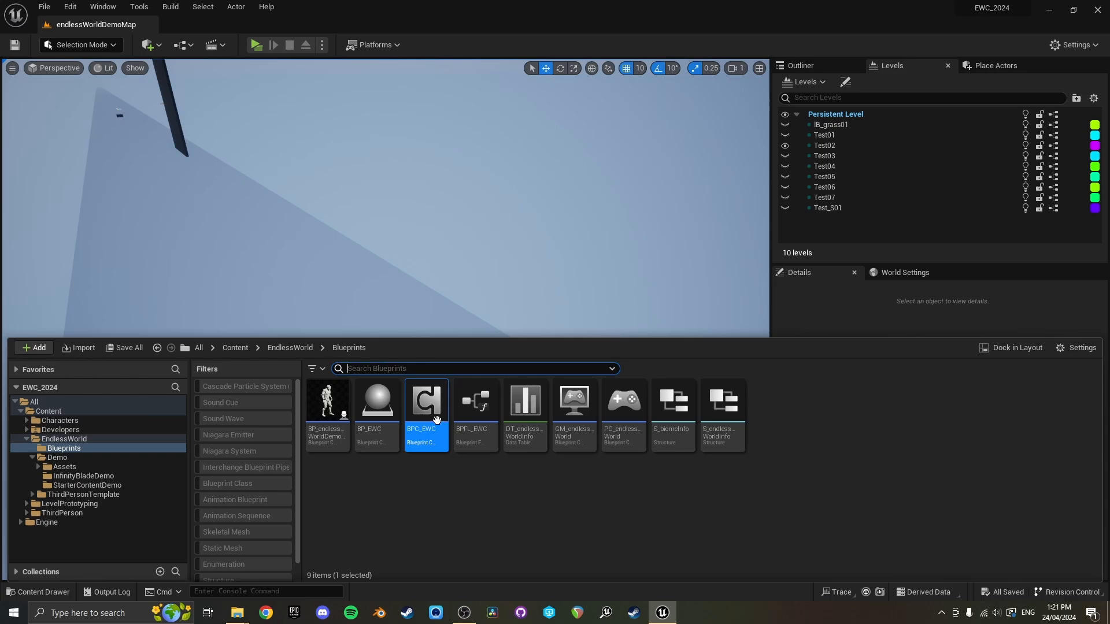
{"action": "double_click", "coordinate": [425, 400]}
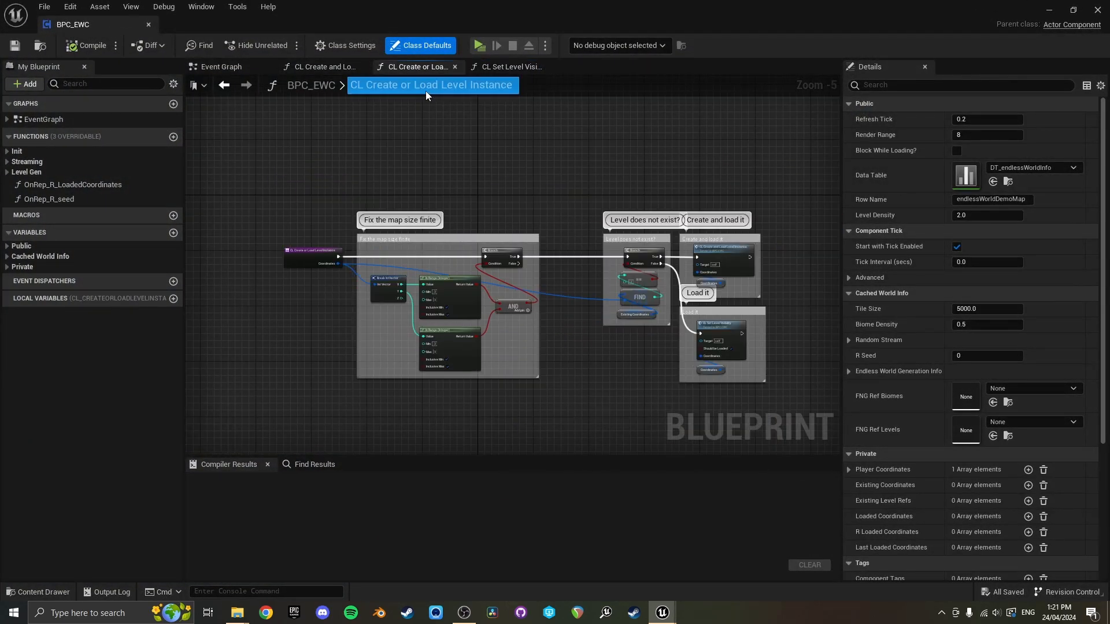
{"action": "scroll", "scroll_direction": "up", "scroll_amount": 3}
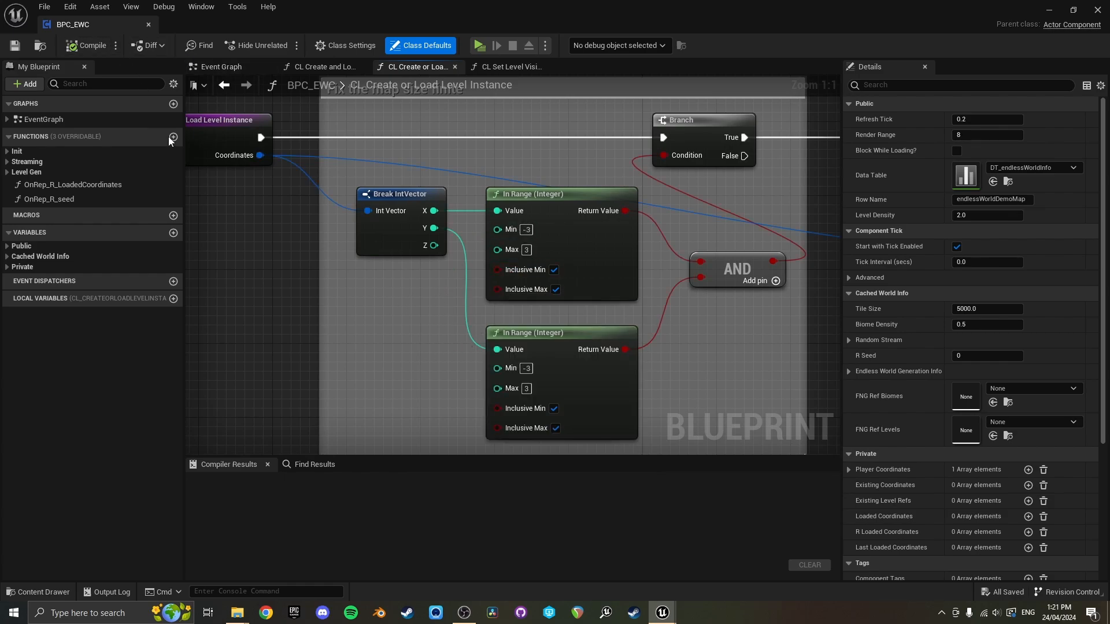
{"action": "mouse_move", "coordinate": [456, 274]}
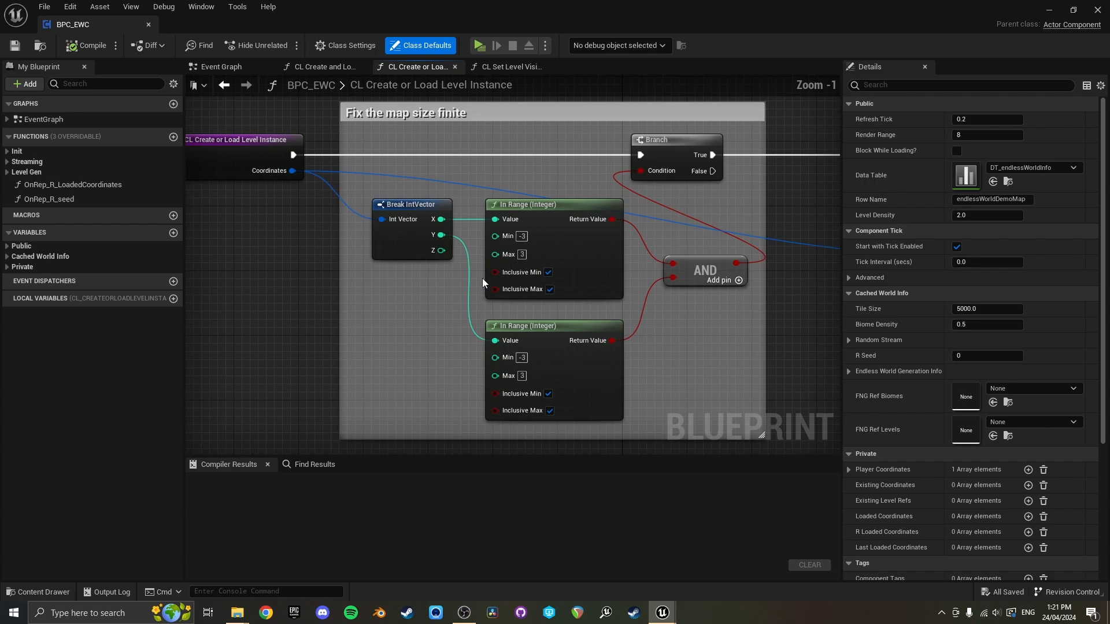
{"action": "scroll", "scroll_direction": "down", "scroll_amount": 3}
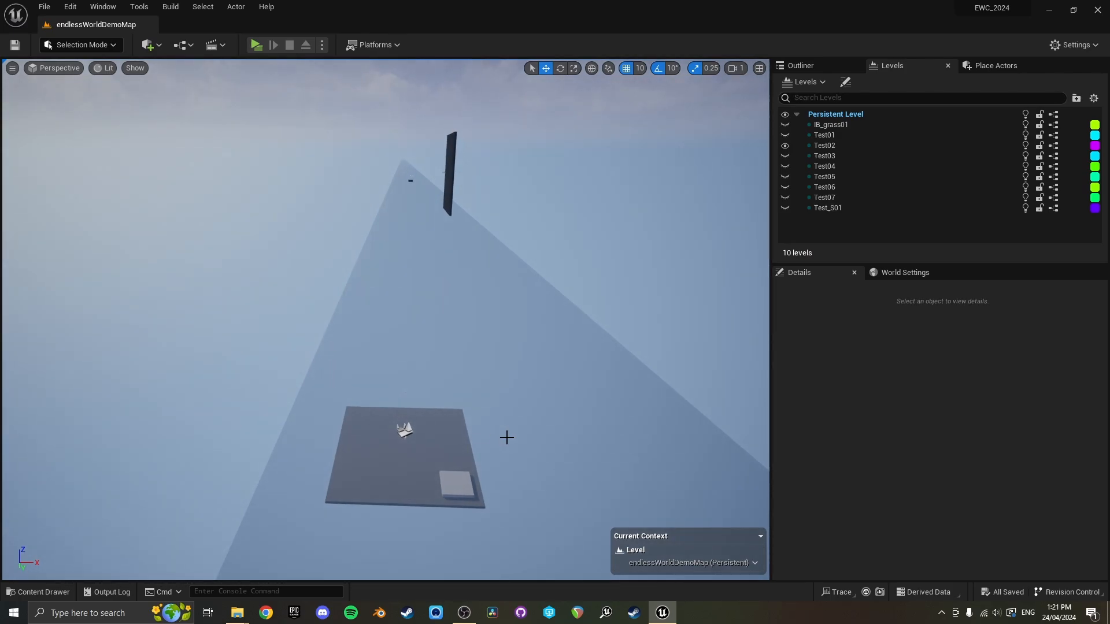
{"action": "mouse_move", "coordinate": [398, 376]}
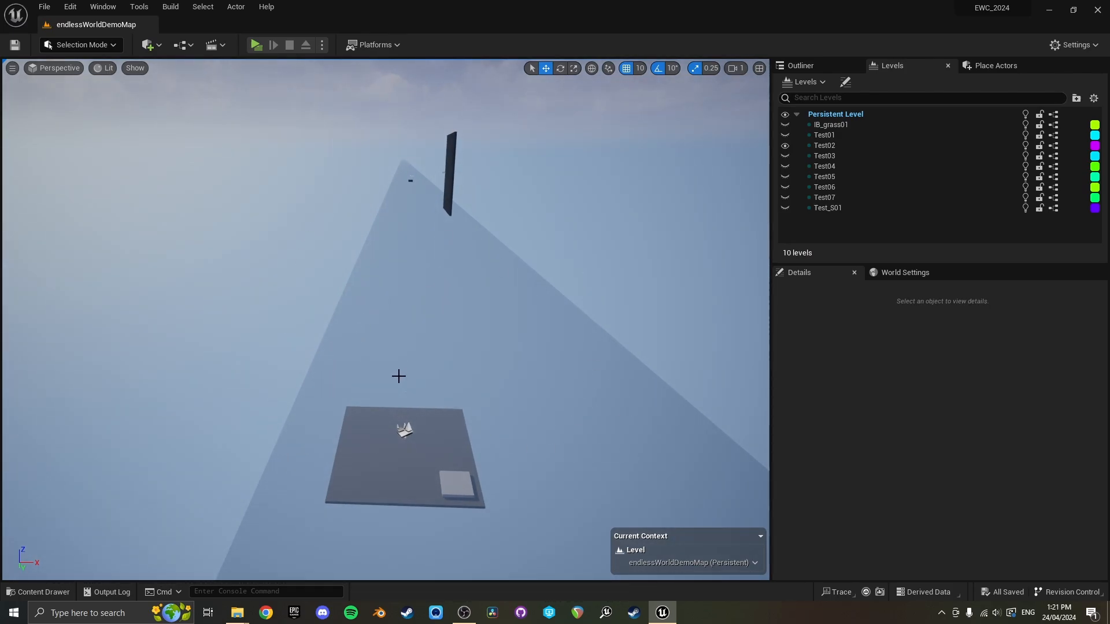
{"action": "mouse_move", "coordinate": [514, 381]}
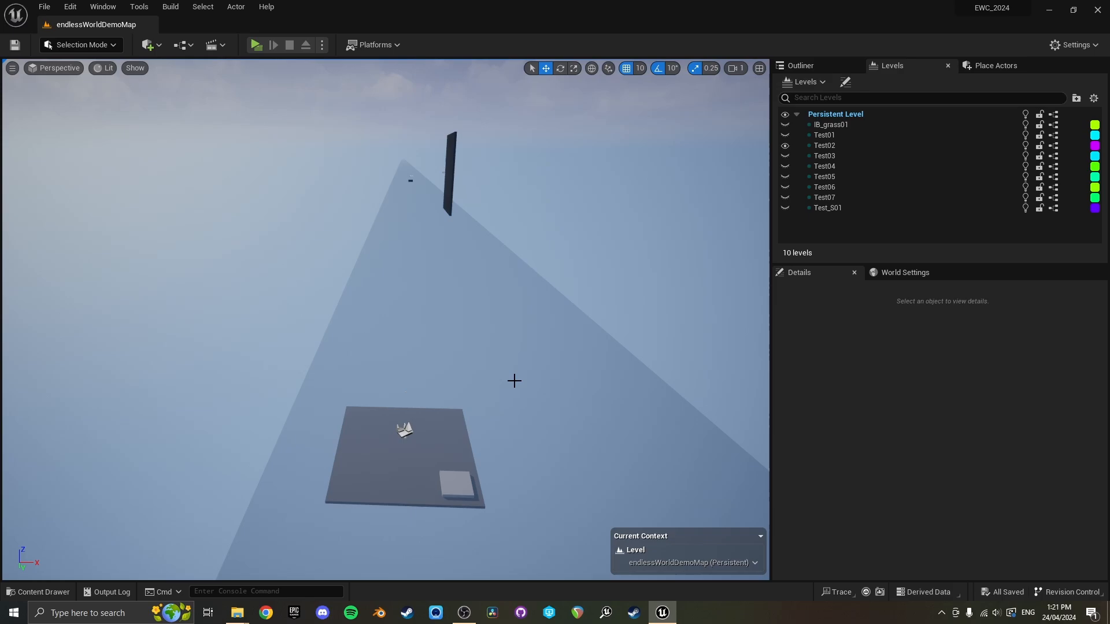
{"action": "mouse_move", "coordinate": [530, 366]}
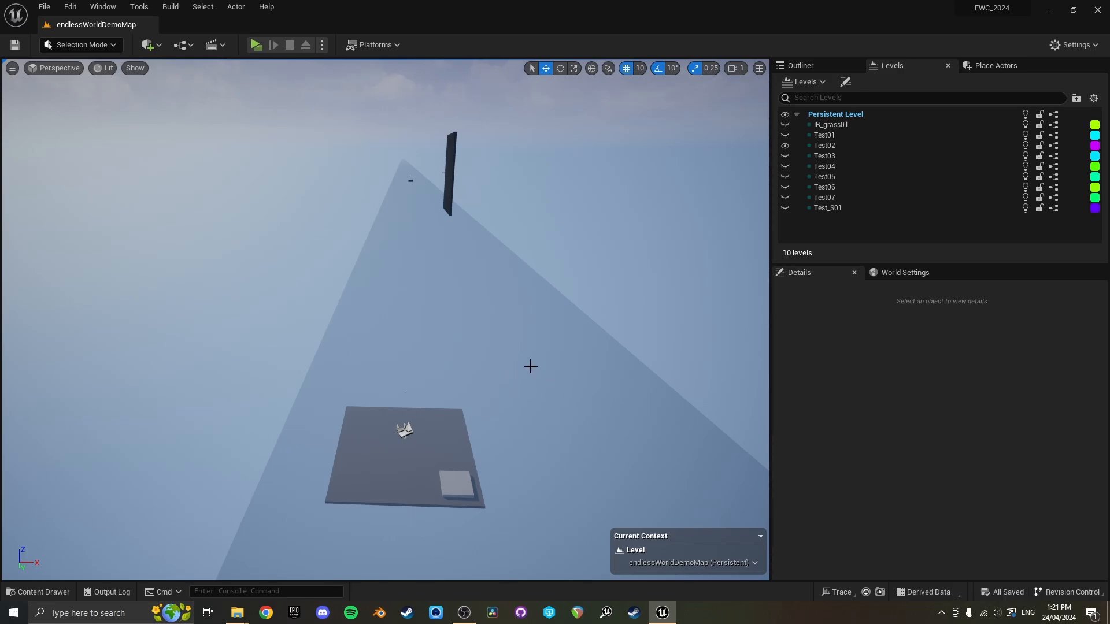
{"action": "mouse_move", "coordinate": [400, 409]}
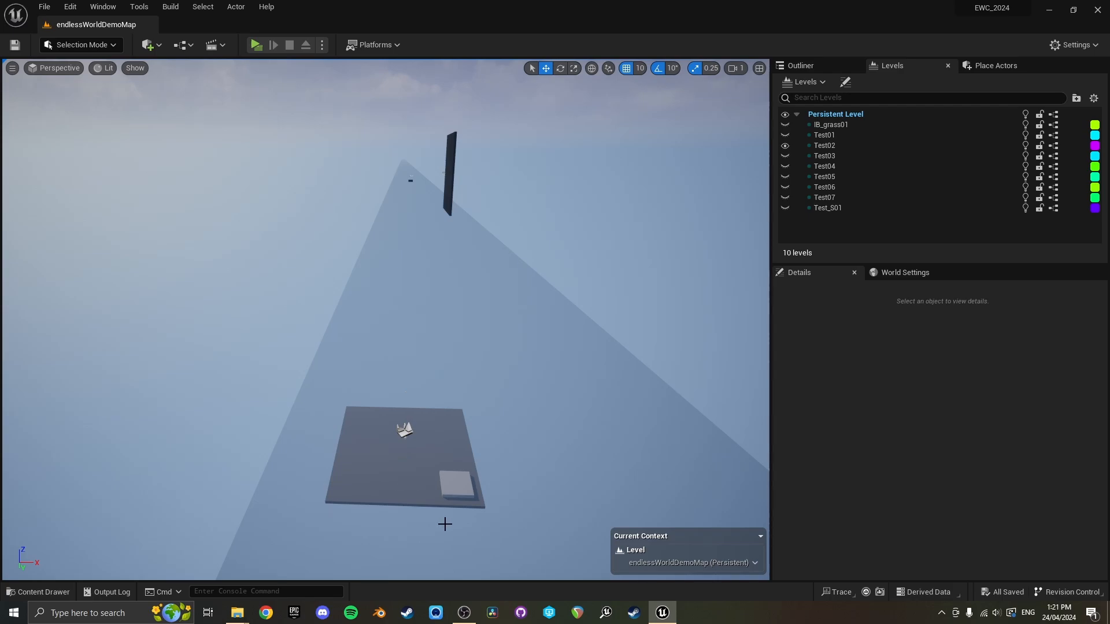
{"action": "mouse_move", "coordinate": [464, 612]}
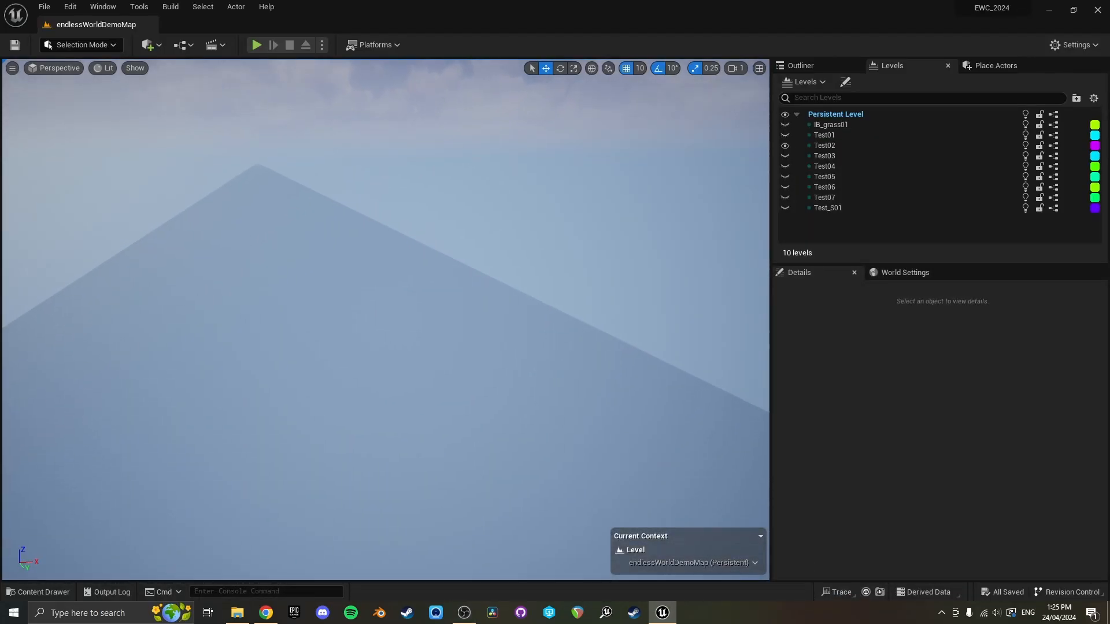
Step: Open the Content Drawer, check the archived 2024 pack folder, then return to Unreal
{"action": "left_click", "coordinate": [38, 592]}
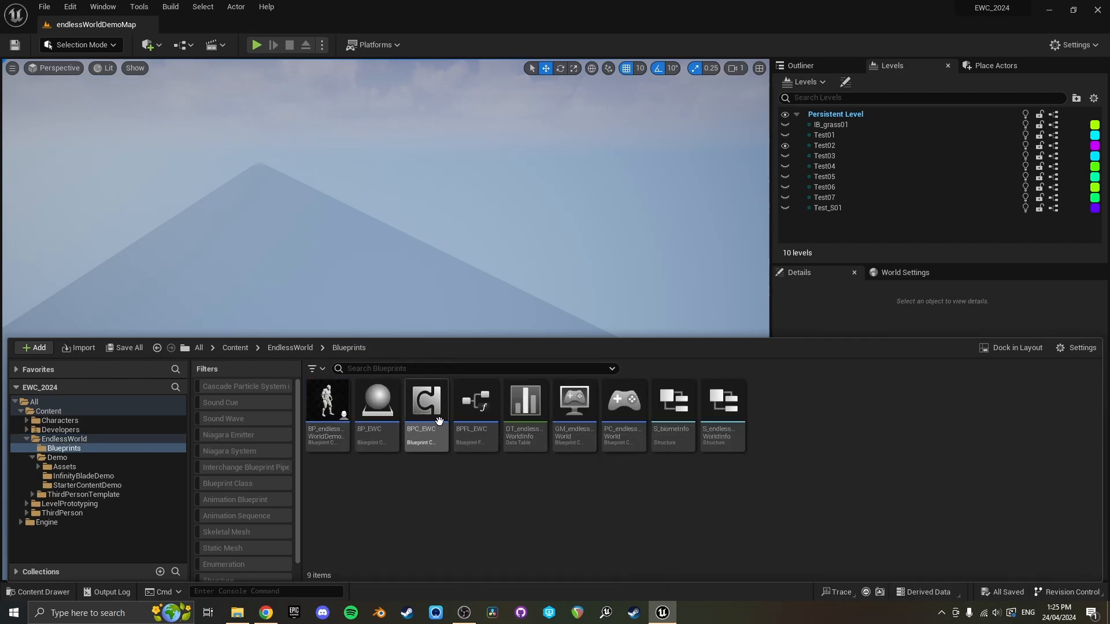
{"action": "mouse_move", "coordinate": [991, 7]}
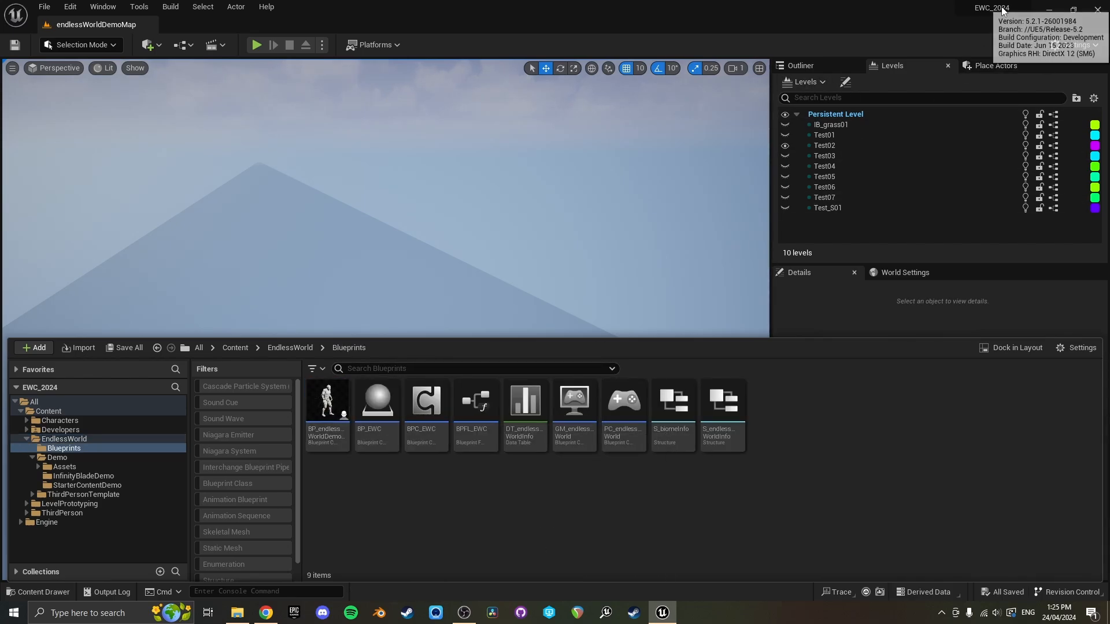
{"action": "mouse_move", "coordinate": [800, 139]}
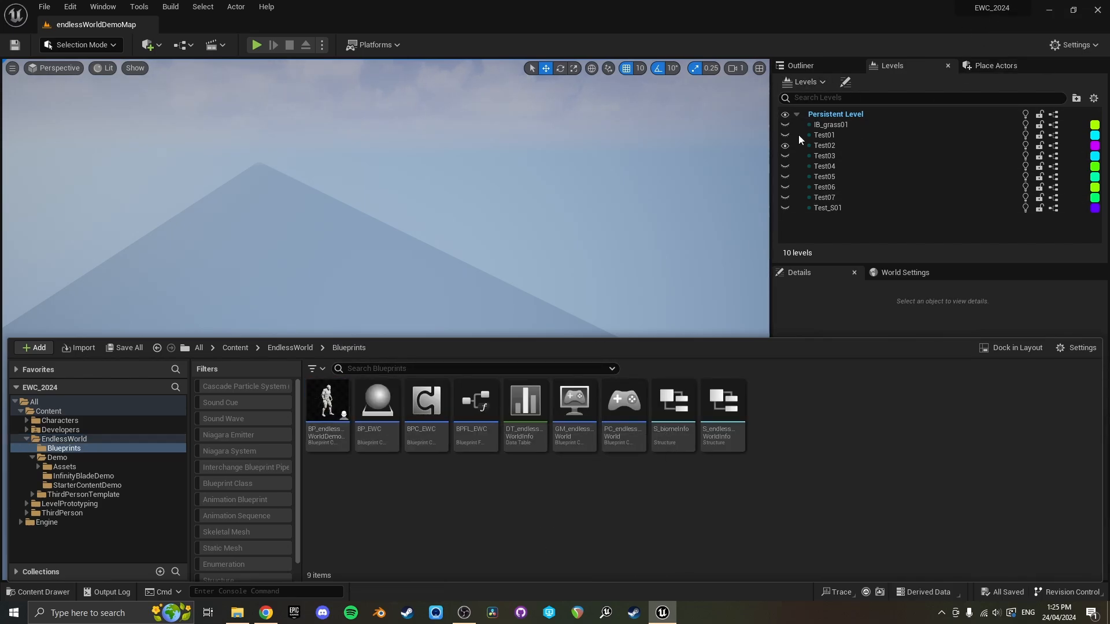
{"action": "left_click", "coordinate": [237, 612]}
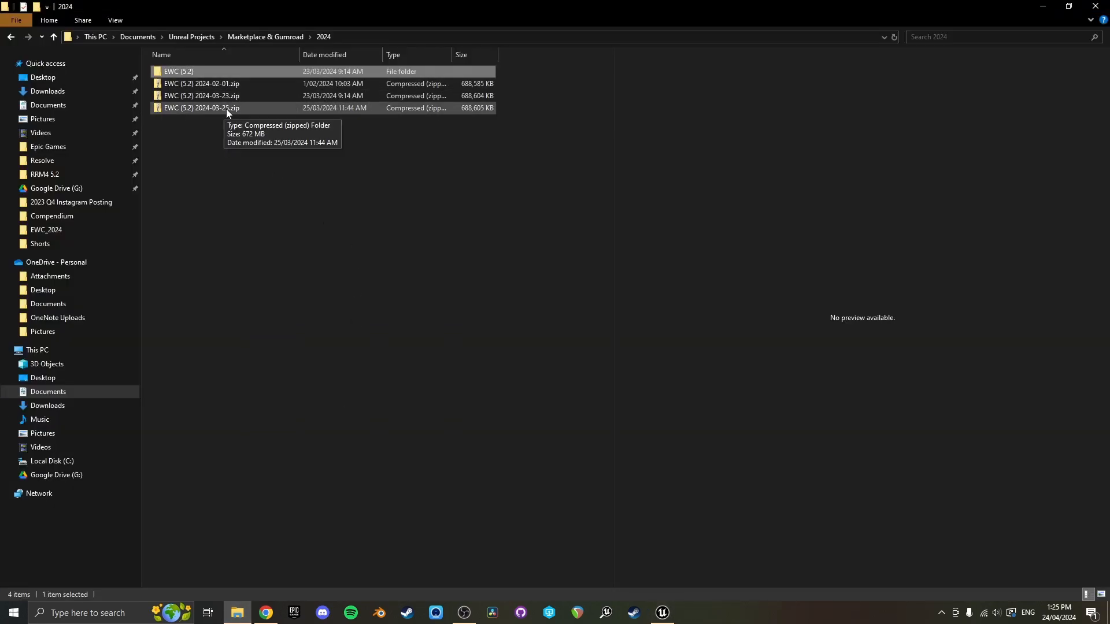
{"action": "left_click", "coordinate": [661, 613]}
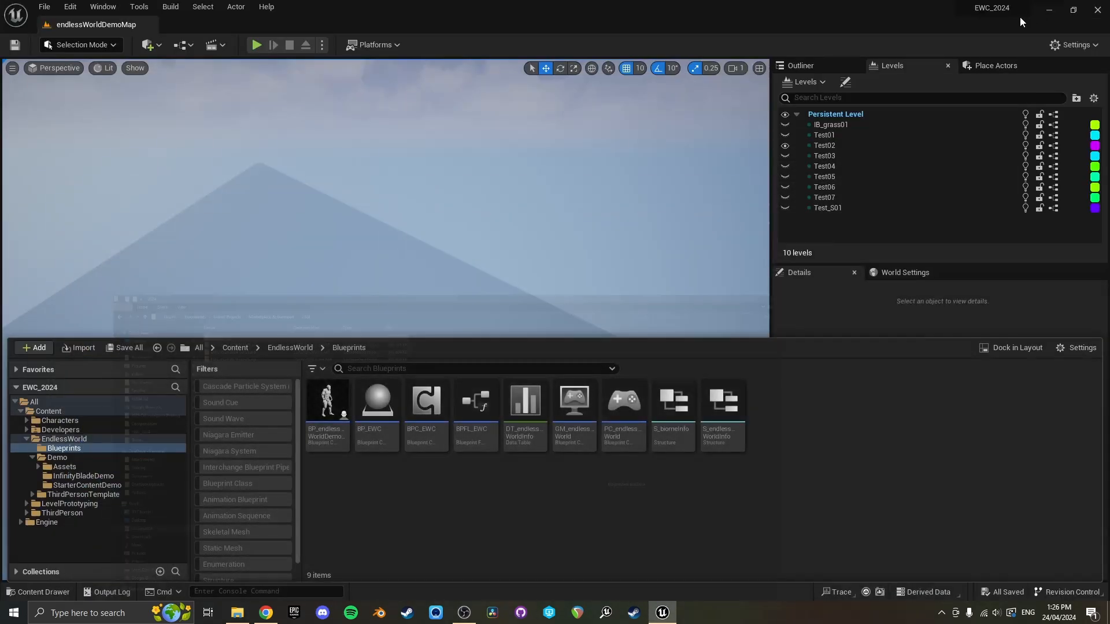
Step: Reopen BPC_EWC and show its CL Create and Load Level Instance graph
{"action": "left_click", "coordinate": [425, 400]}
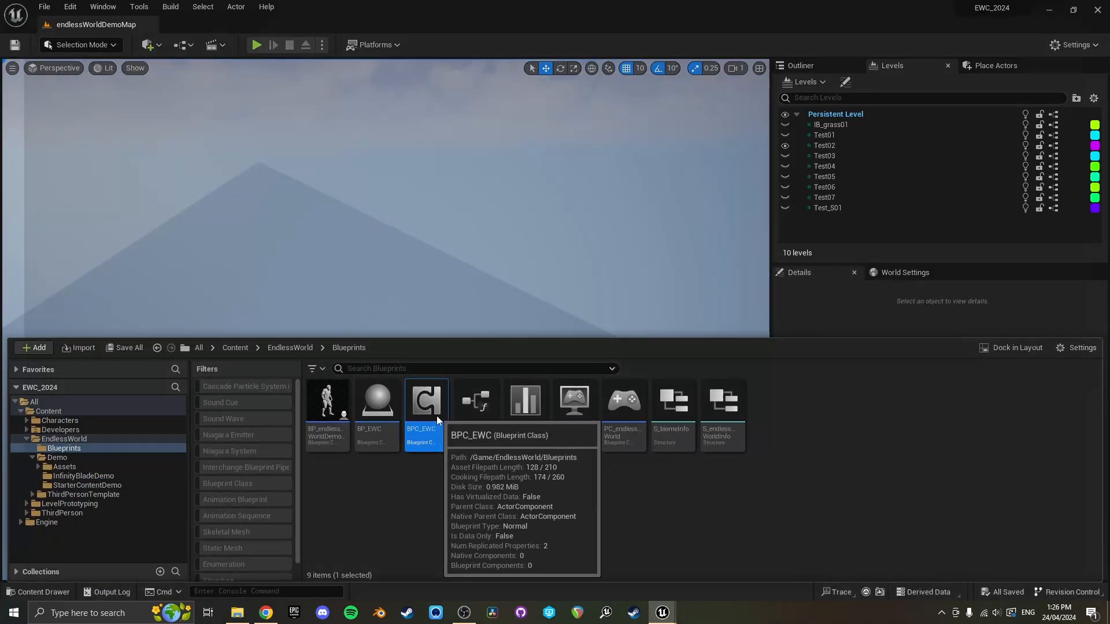
{"action": "double_click", "coordinate": [425, 400]}
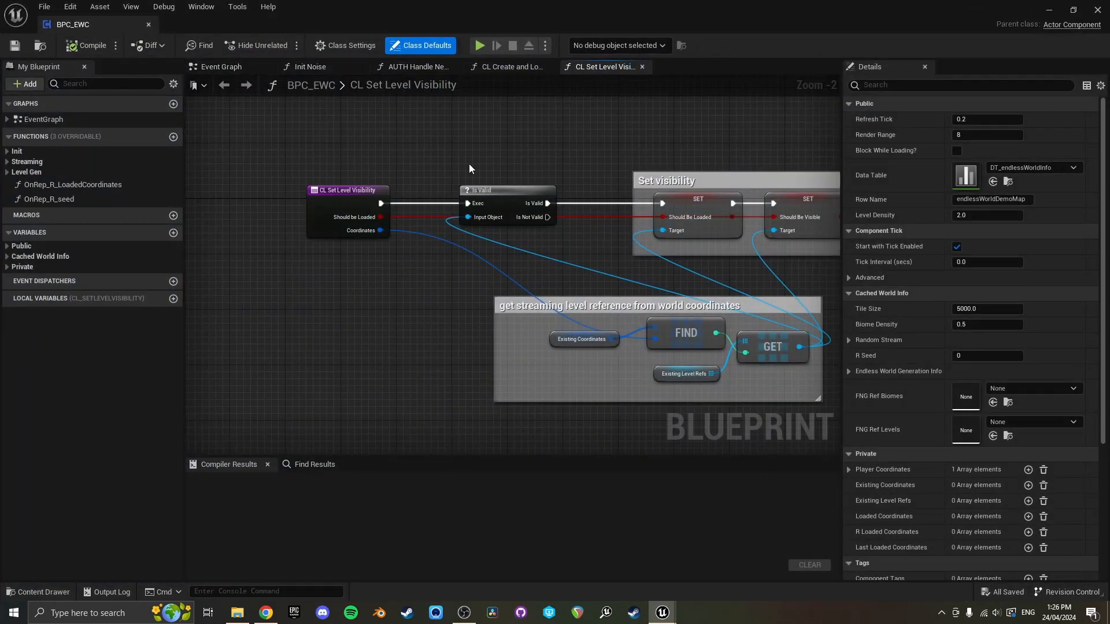
{"action": "left_click", "coordinate": [508, 66]}
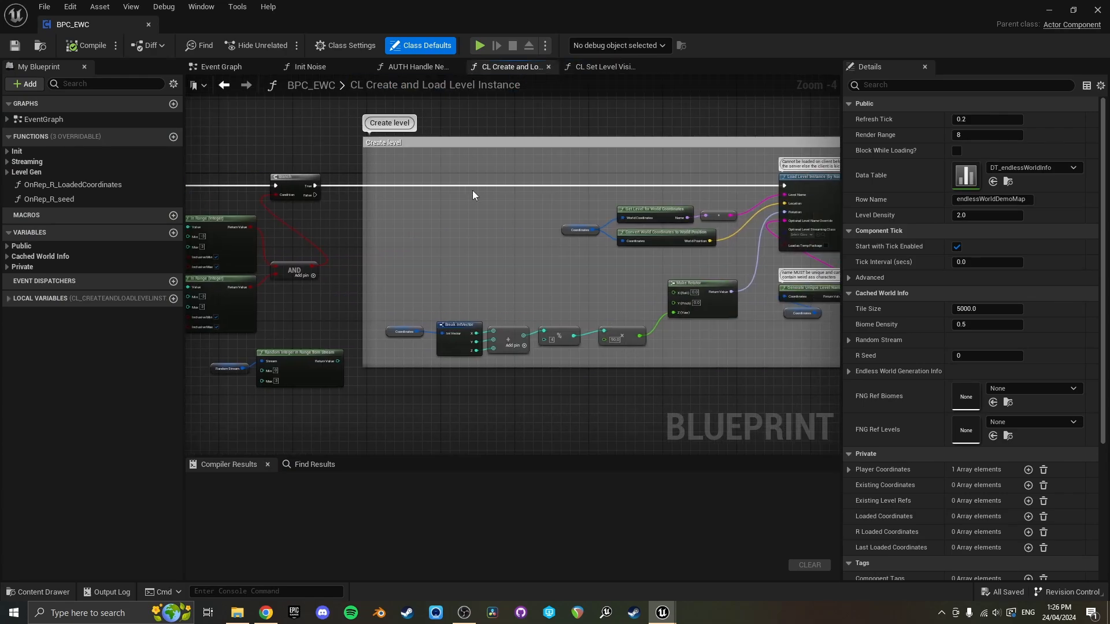
Step: Wrap the Break IntVector, In Range and AND nodes in a comment titled 'Fini…'
{"action": "scroll", "scroll_direction": "down", "scroll_amount": 3}
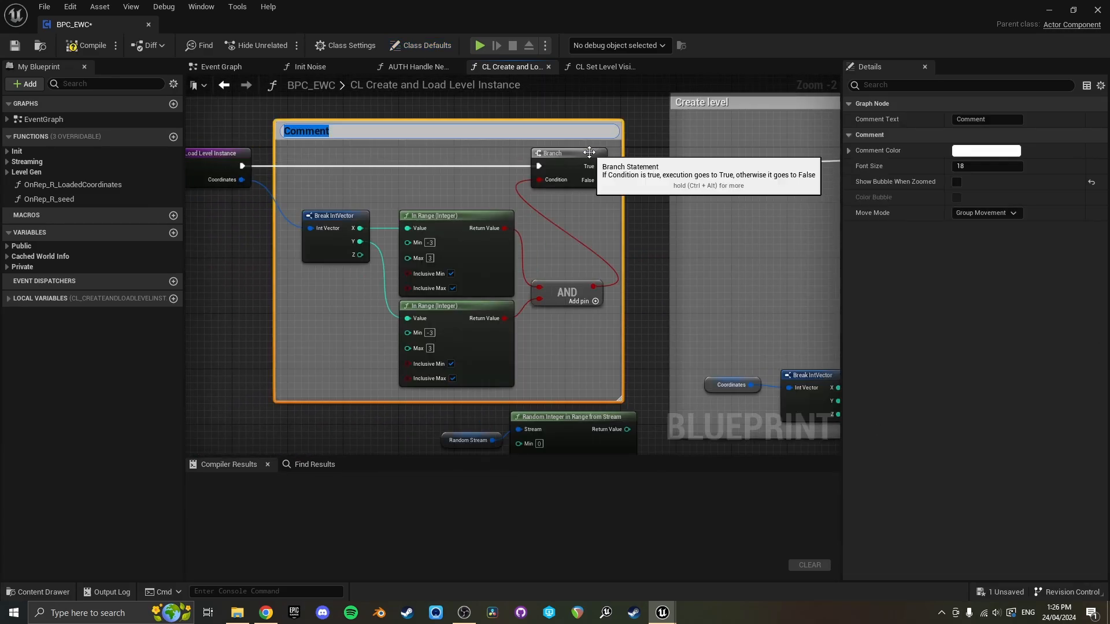
{"action": "type", "text": "Fini"}
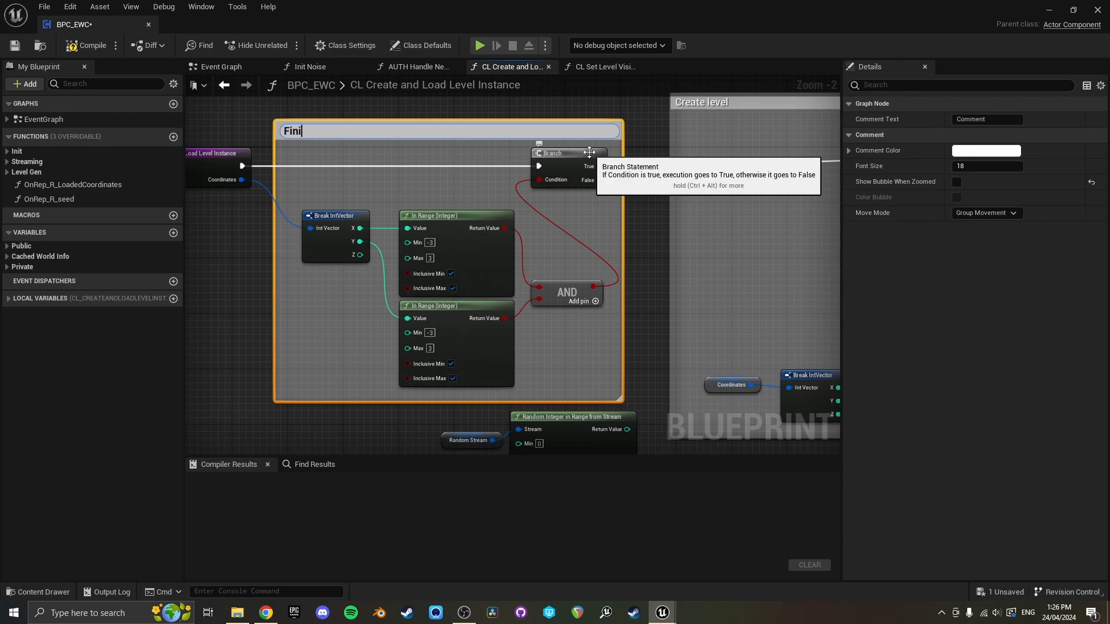